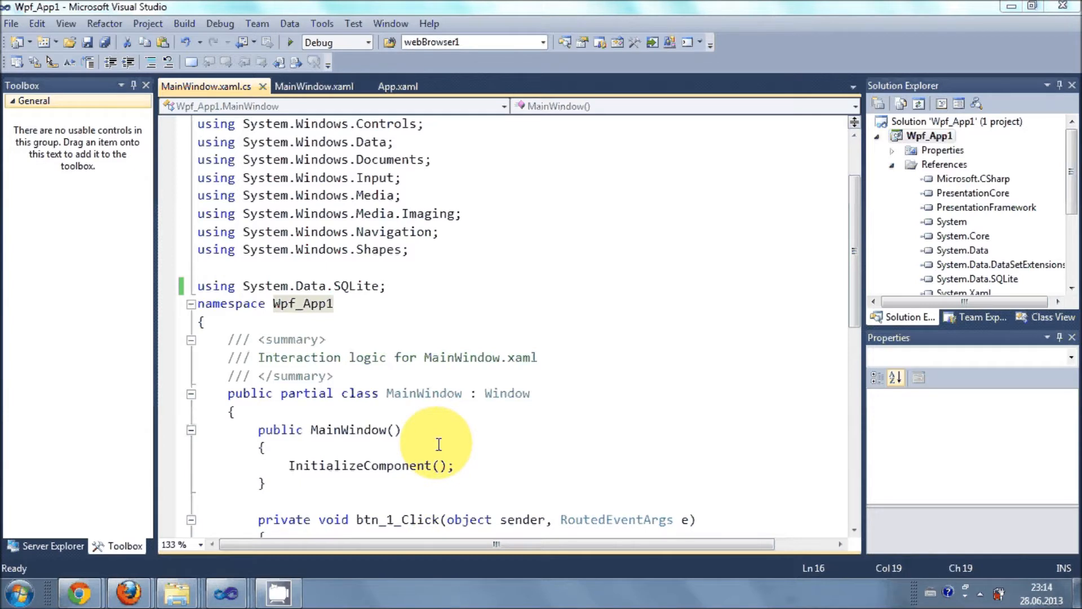
mouse_move(469, 385)
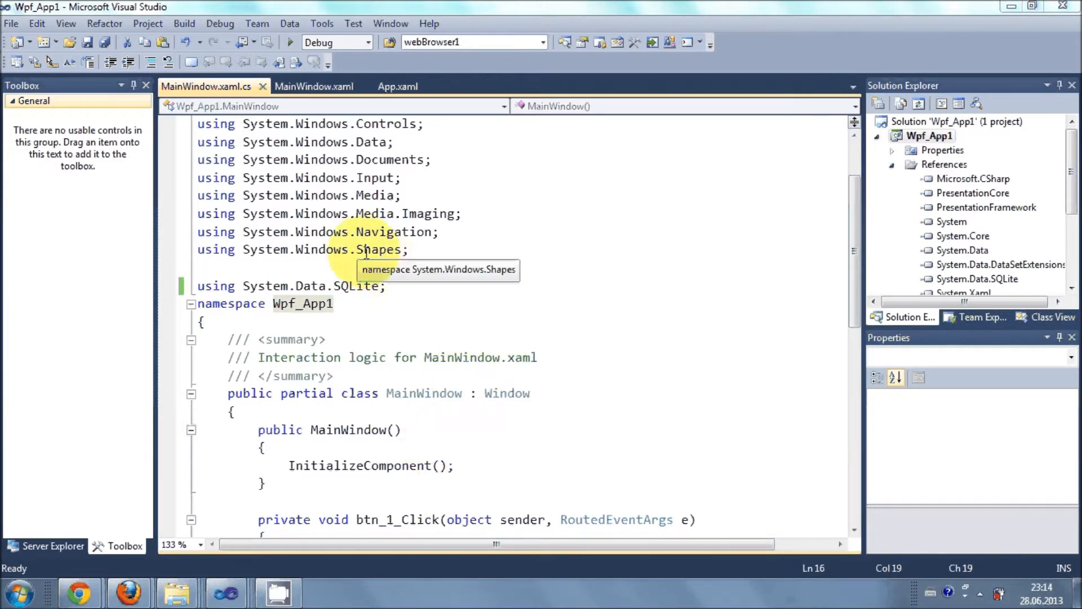
mouse_move(282, 282)
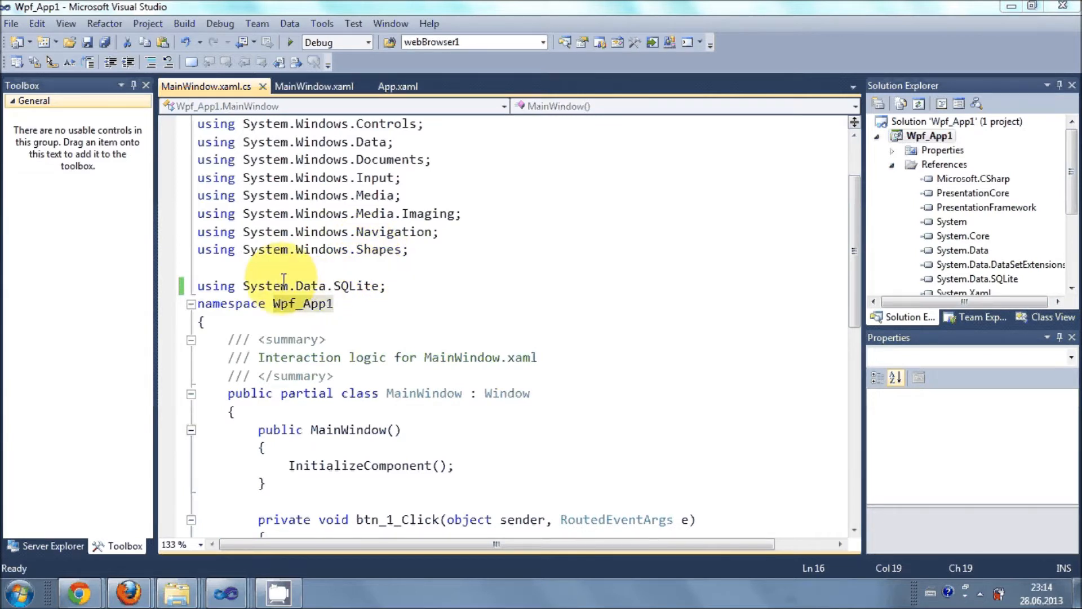
mouse_move(329, 273)
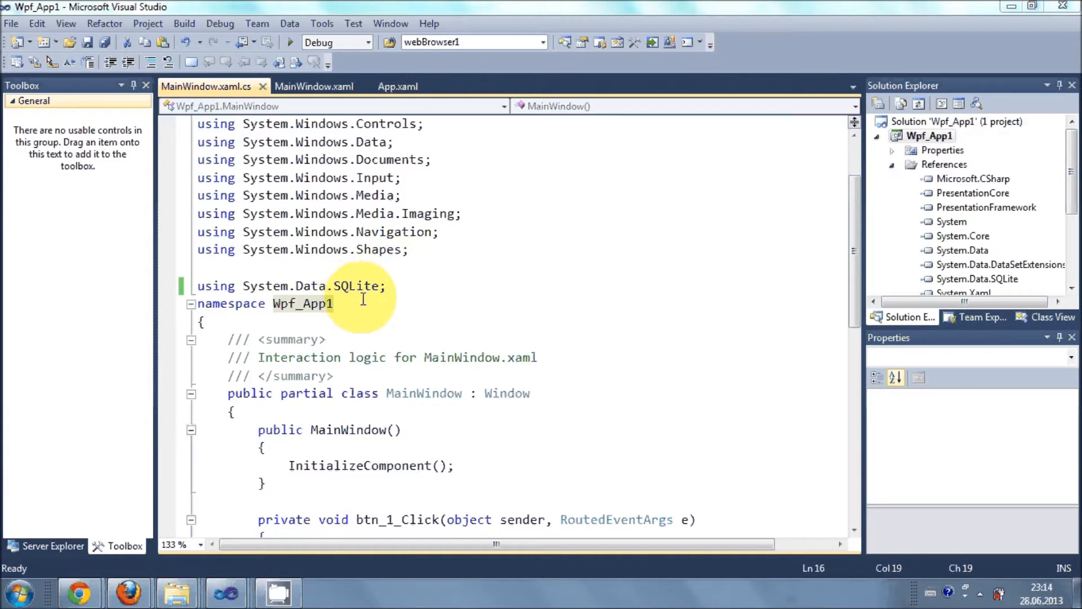
mouse_move(343, 286)
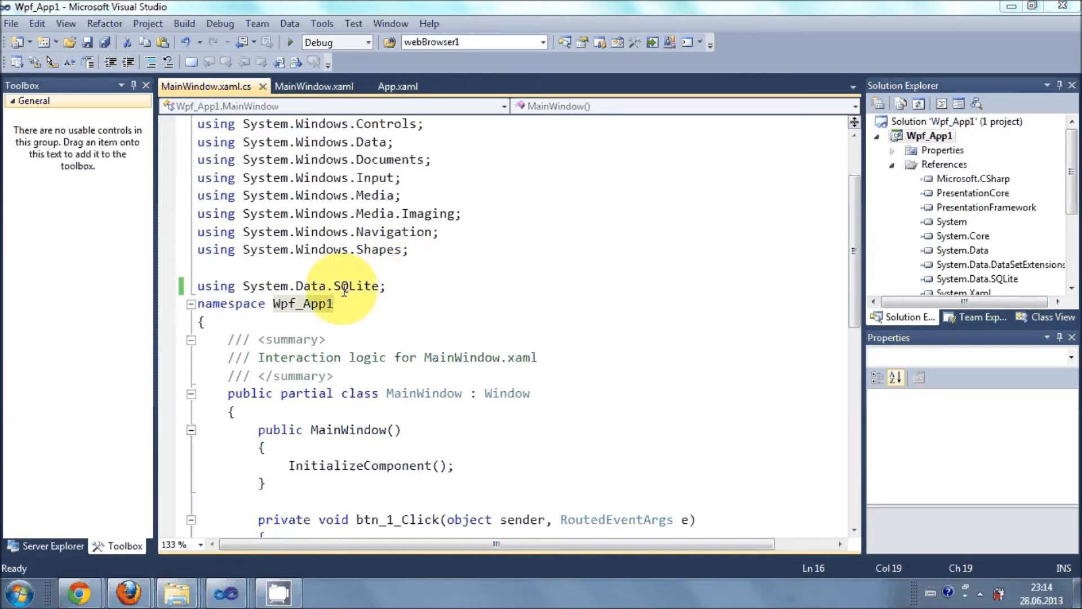
mouse_move(292, 287)
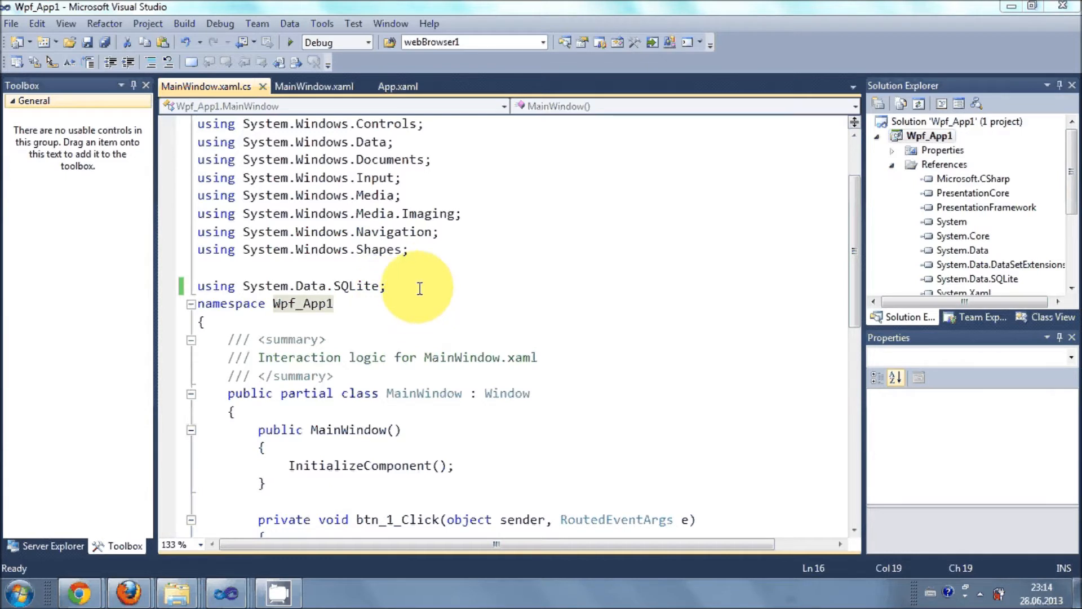
mouse_move(413, 288)
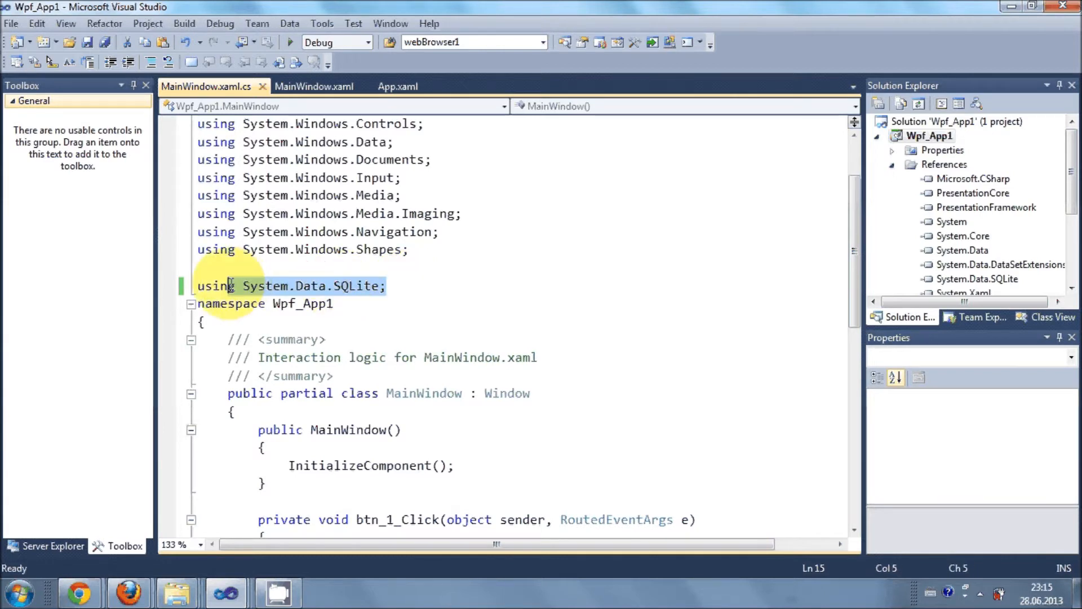
mouse_move(306, 281)
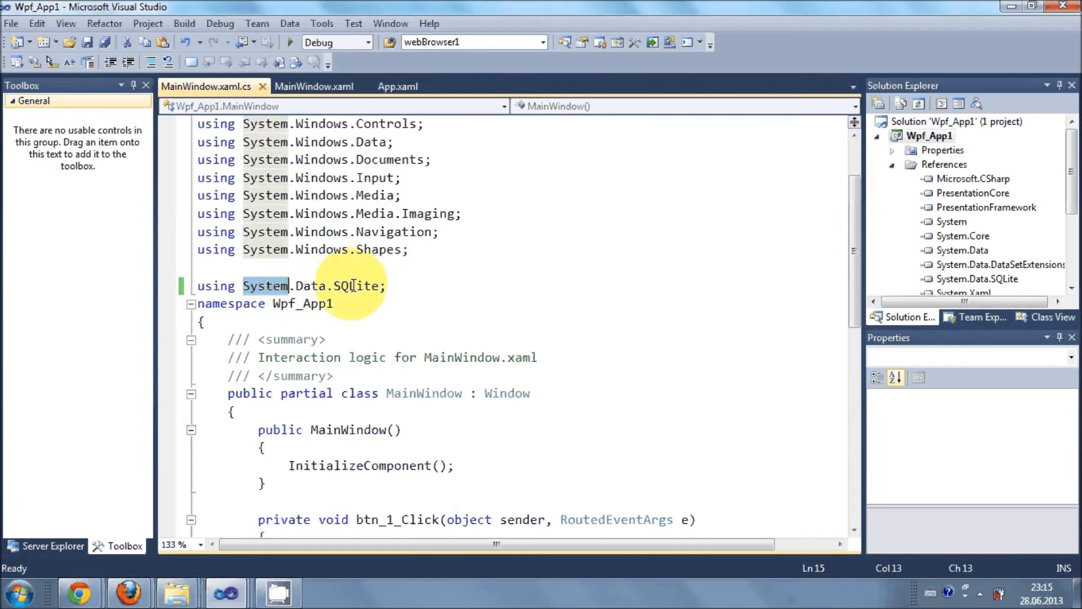
In Wpf_App1's Properties, change Target framework from Client Profile to .NET Framework 4.
left_click(350, 285)
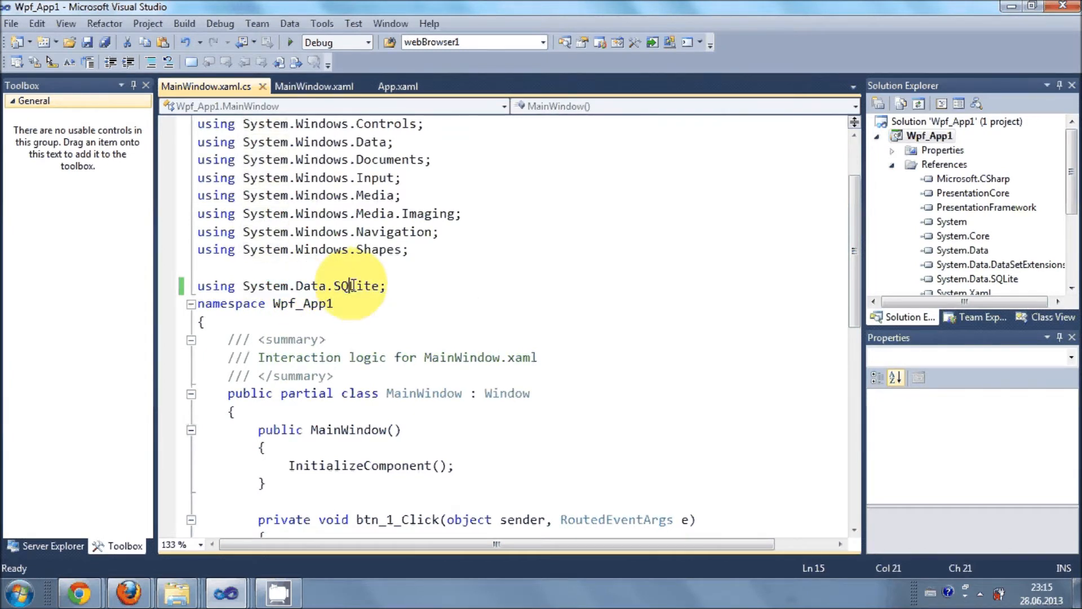
double_click(358, 286)
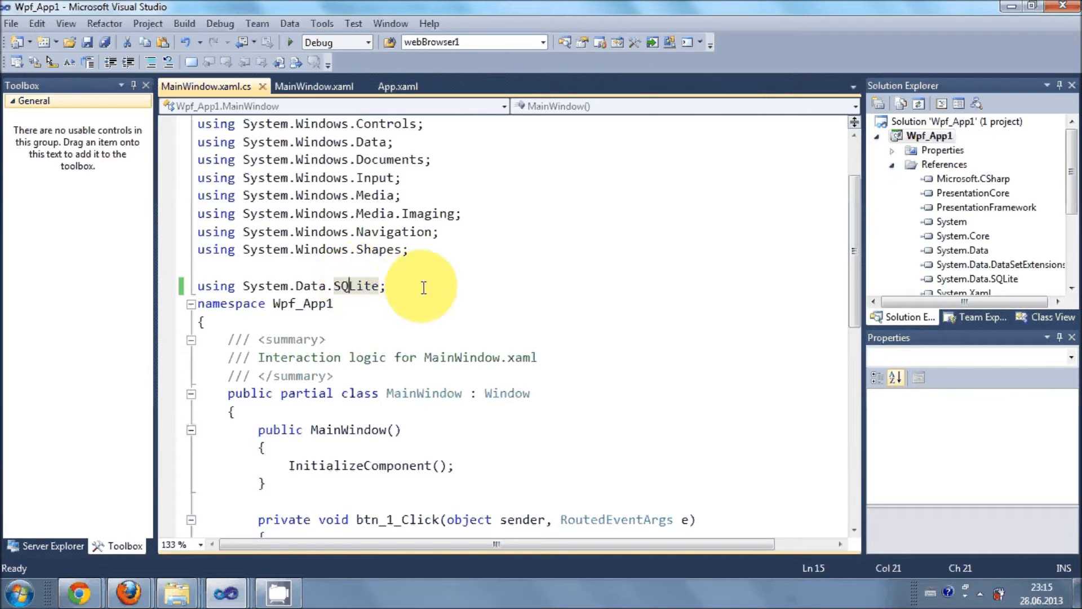
mouse_move(433, 295)
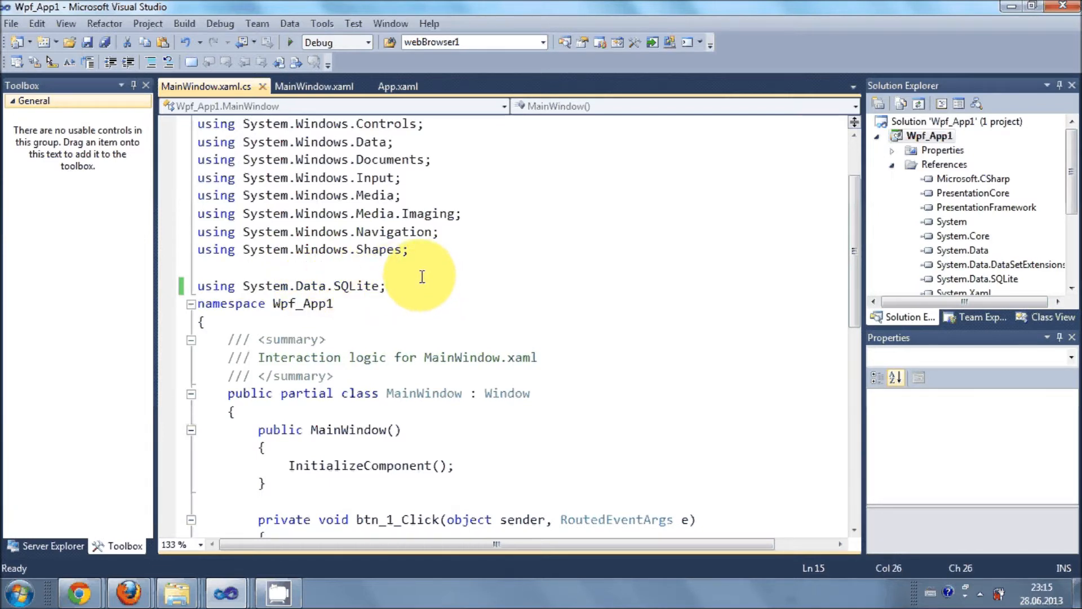
mouse_move(577, 249)
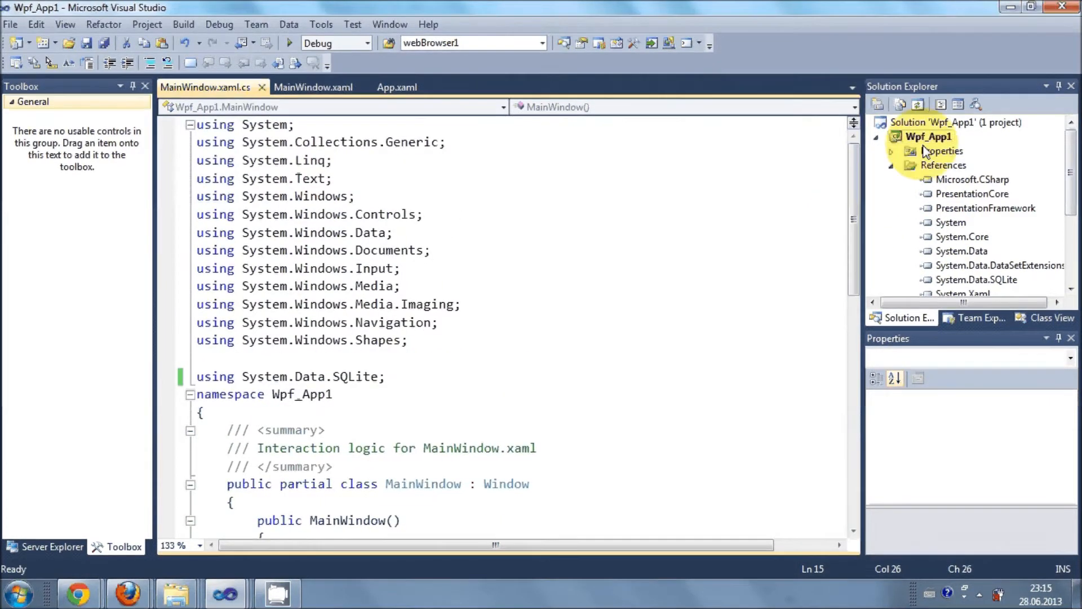
right_click(925, 136)
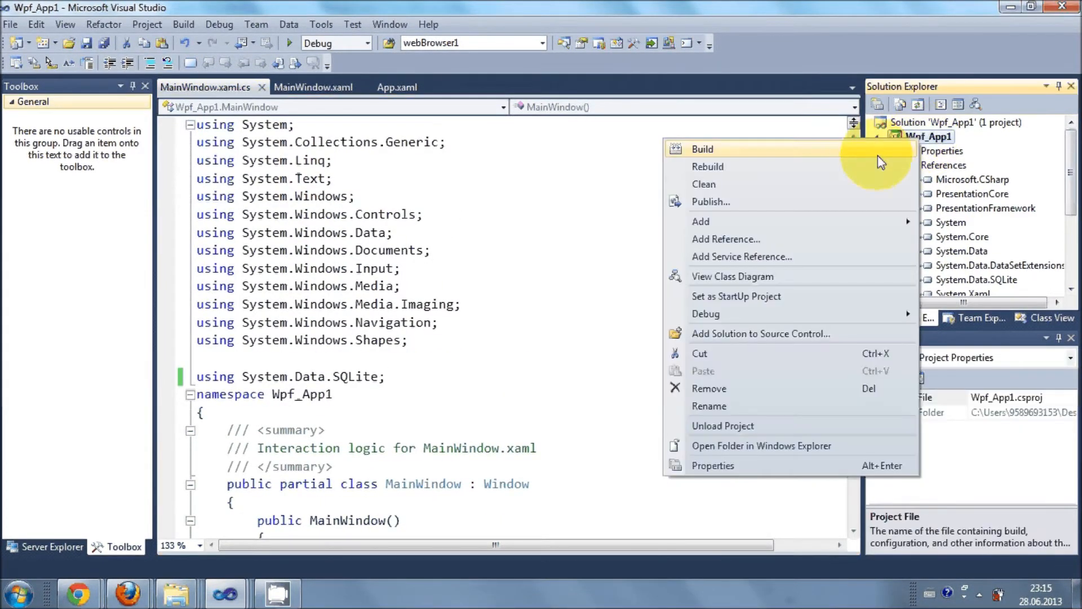
mouse_move(719, 465)
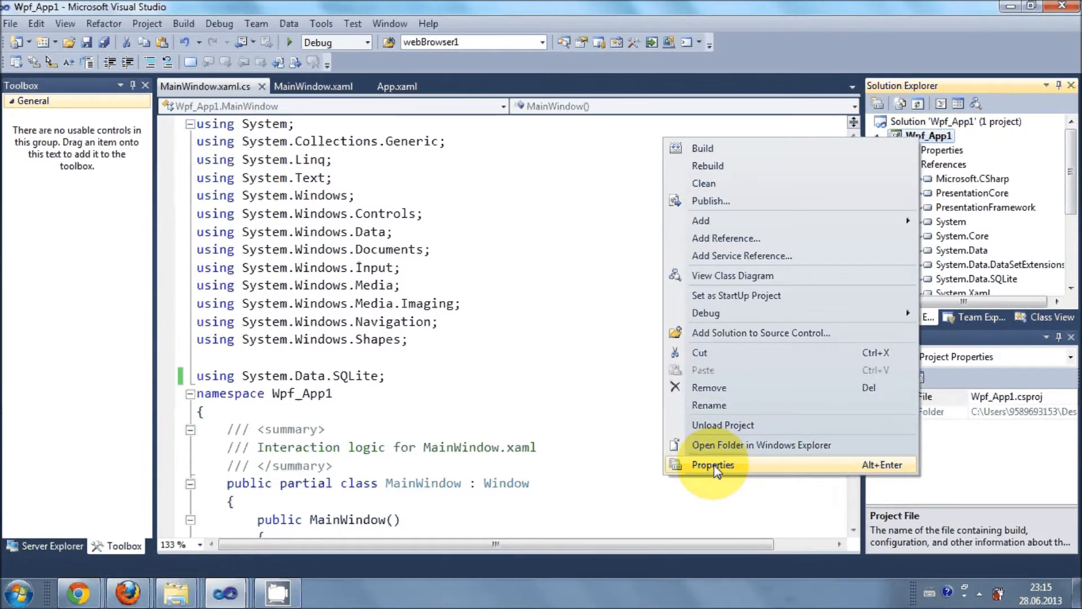
left_click(713, 464)
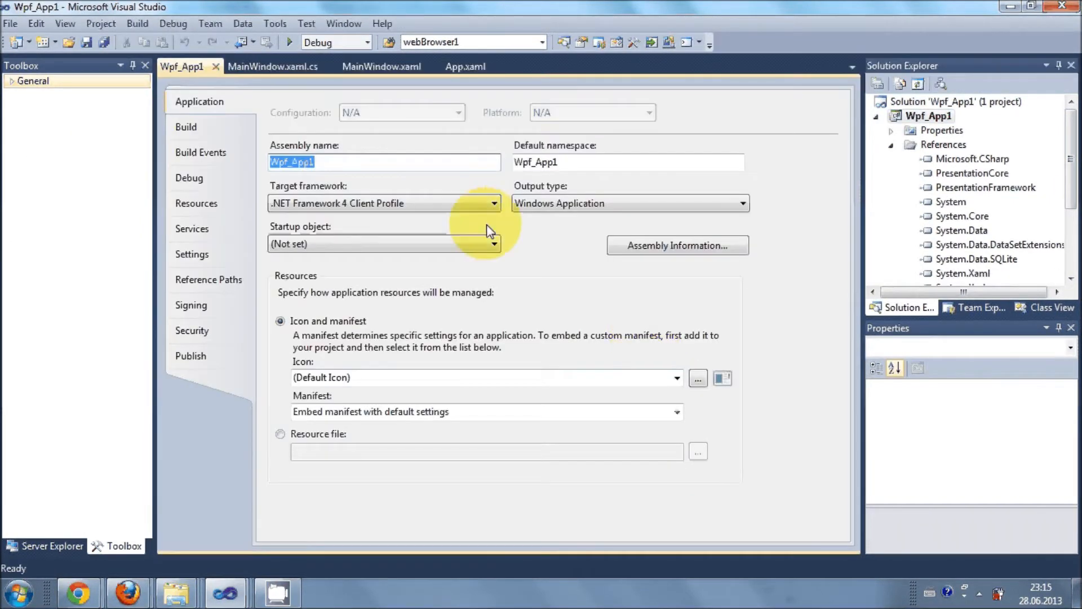
mouse_move(727, 204)
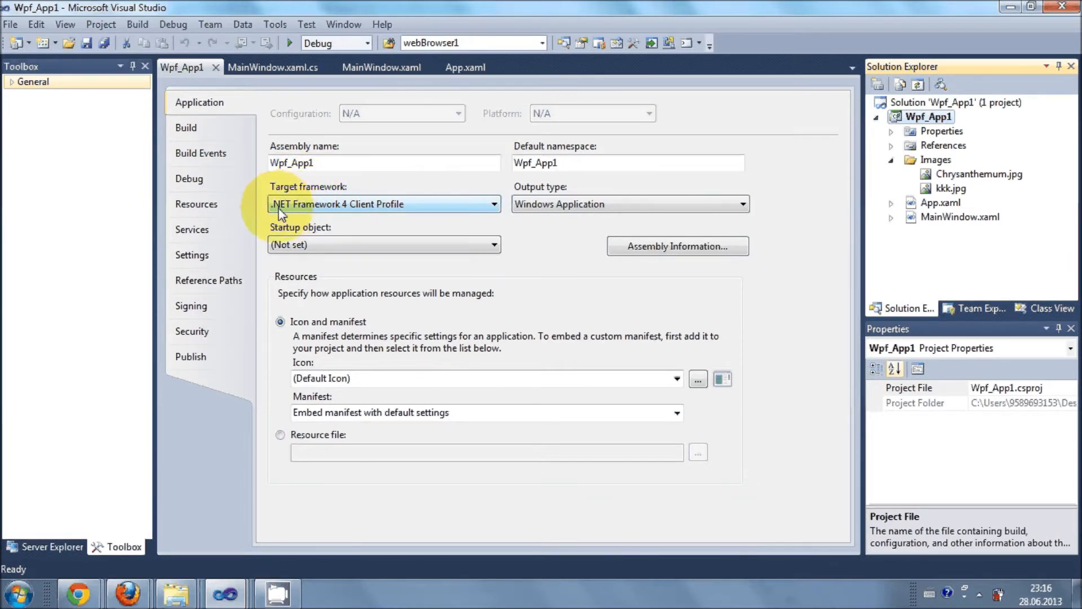
mouse_move(346, 212)
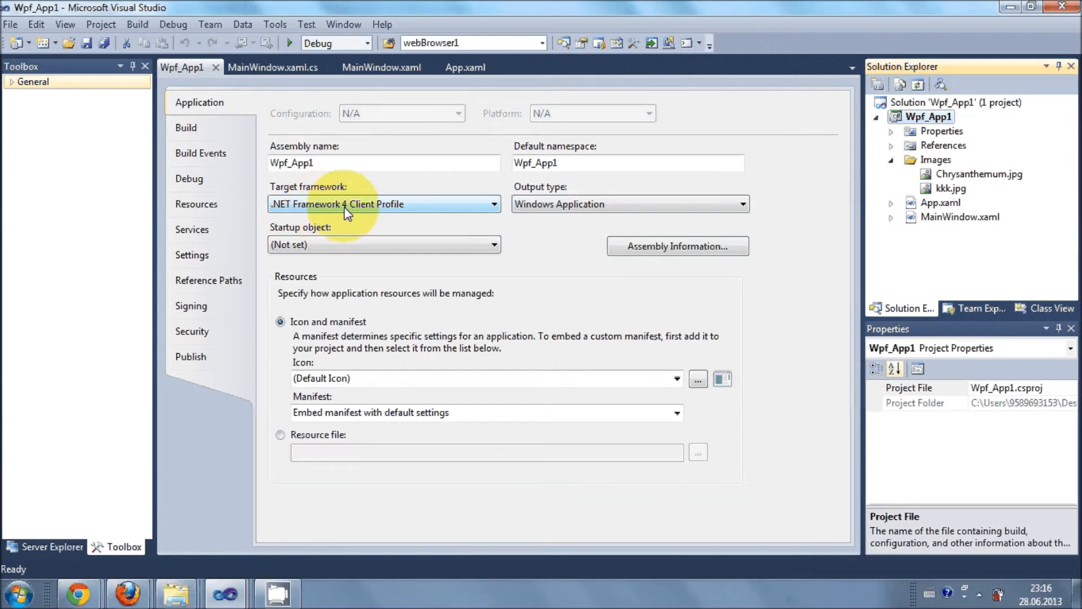
mouse_move(374, 212)
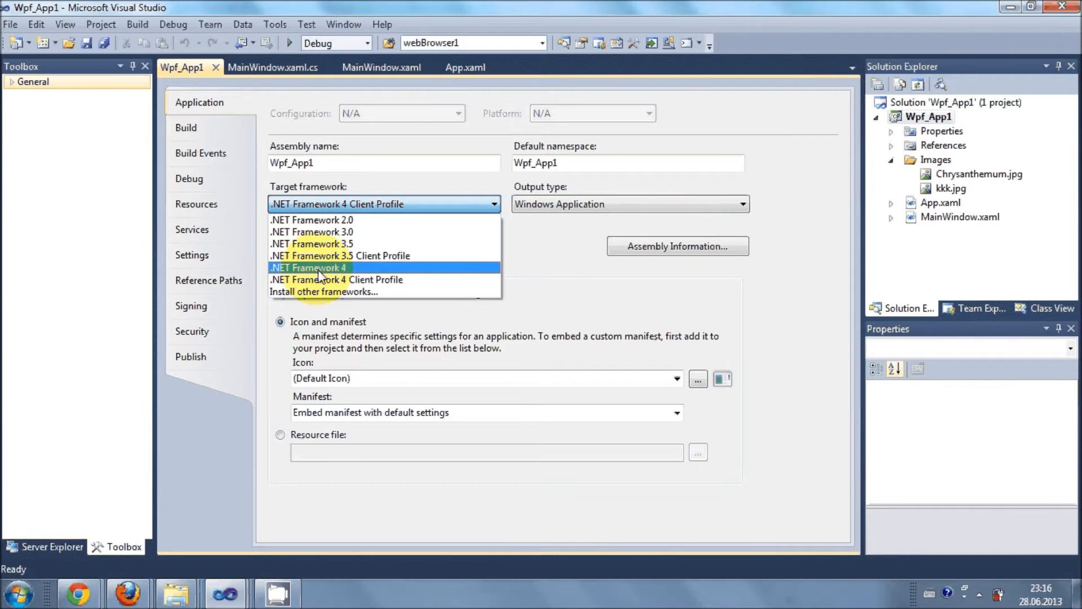
left_click(309, 268)
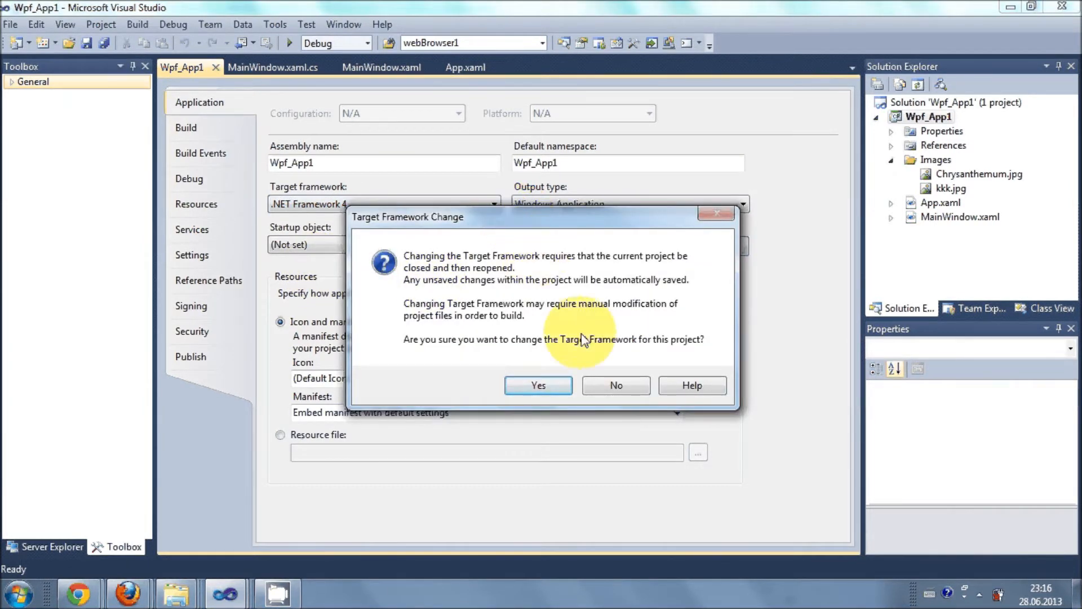
Confirm the framework change, then reopen MainWindow.xaml and select the new app.config.
left_click(538, 386)
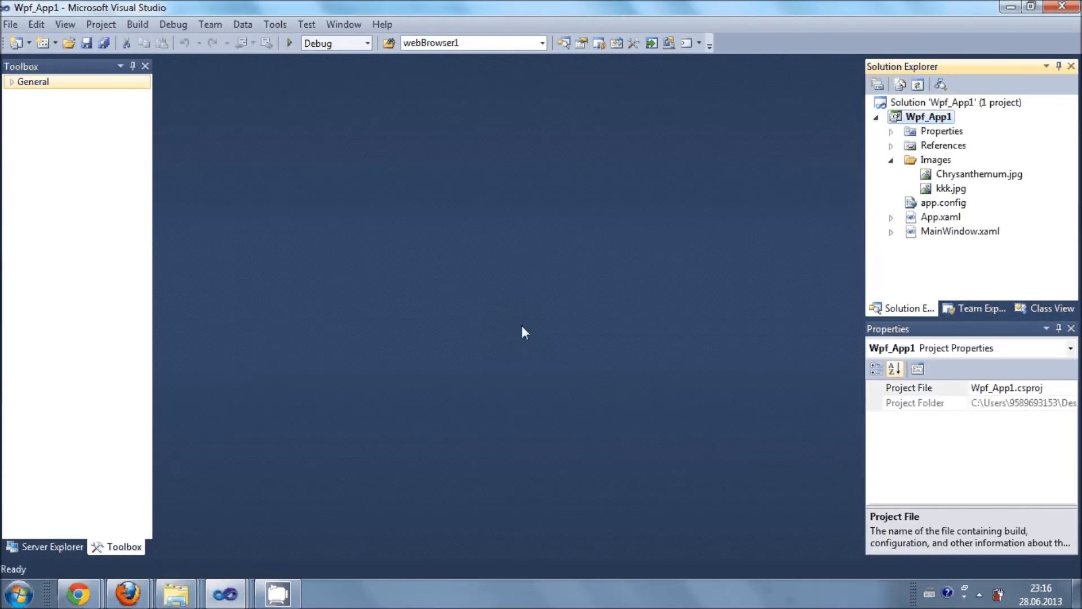
mouse_move(637, 217)
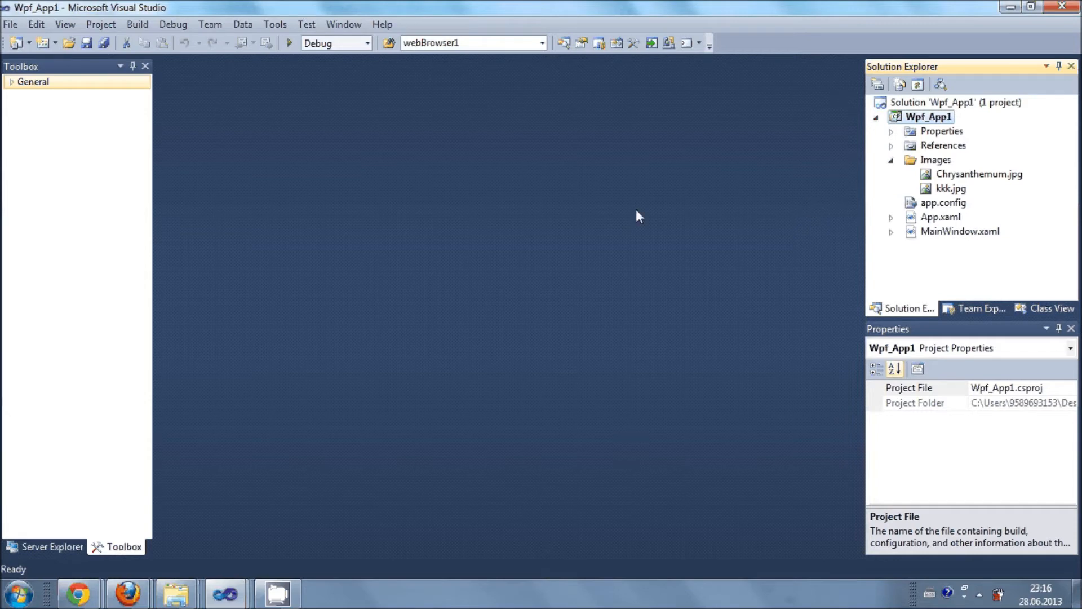
mouse_move(597, 221)
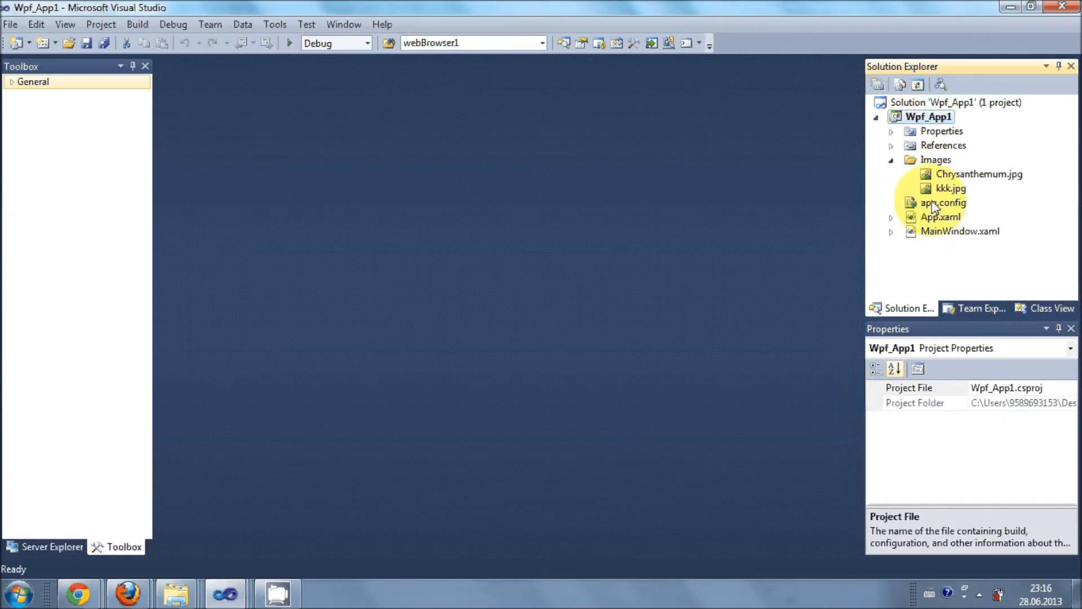
mouse_move(439, 174)
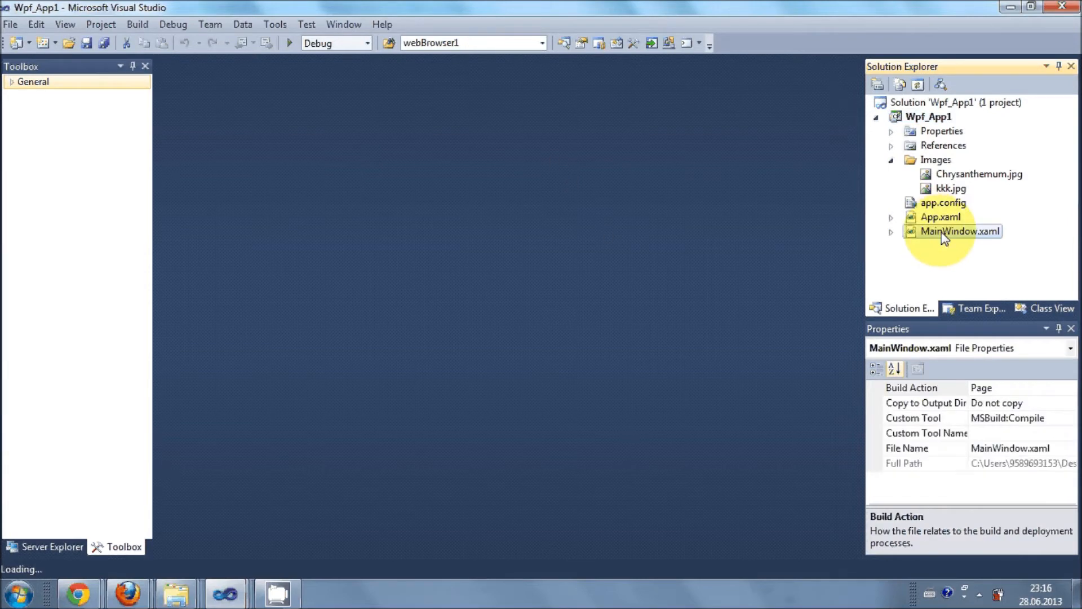
double_click(960, 231)
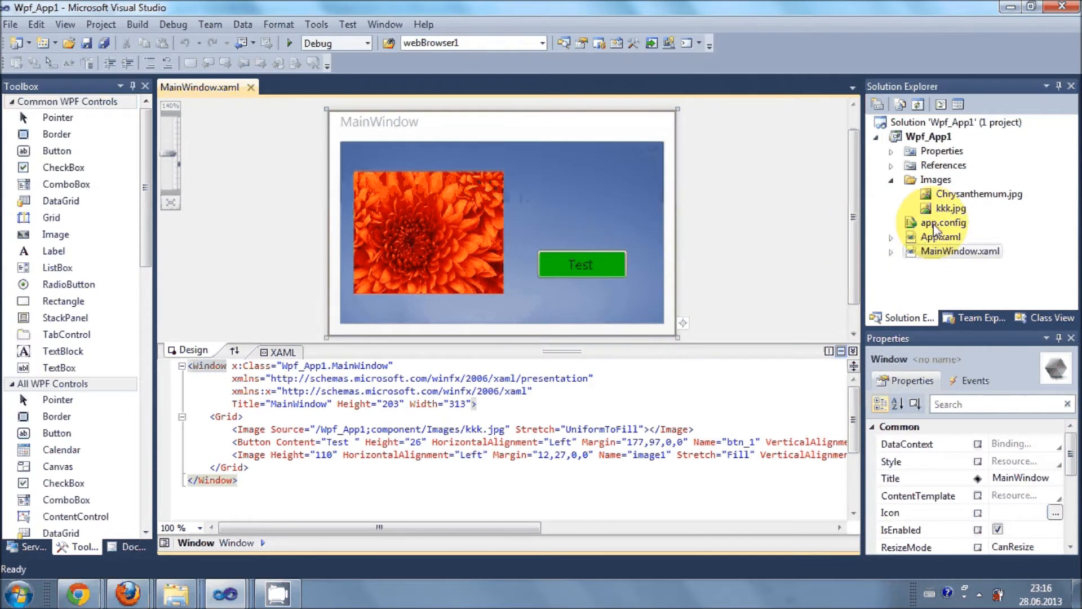
left_click(943, 223)
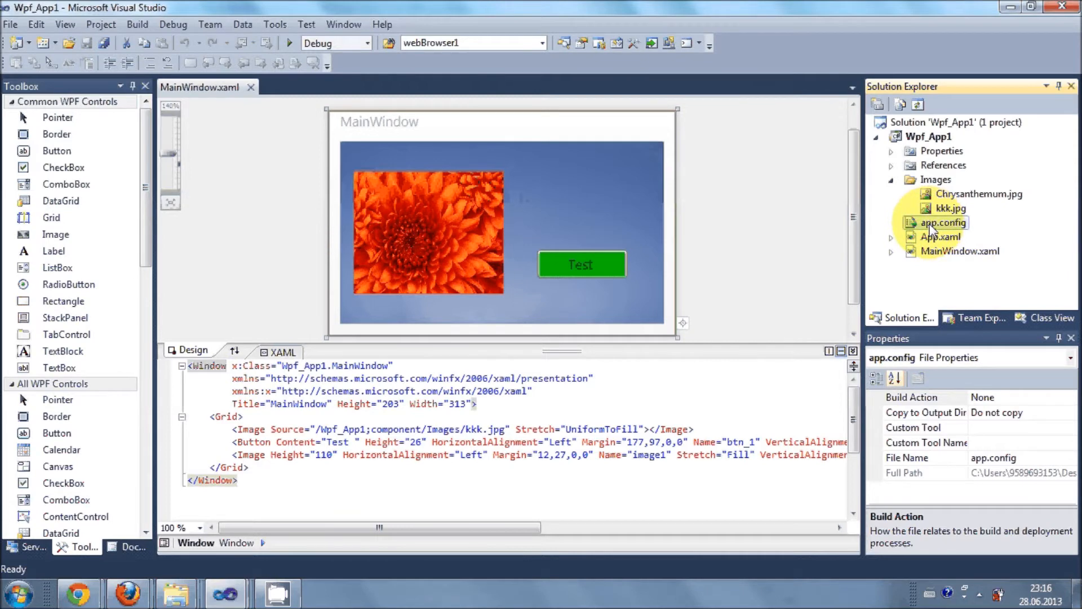
Open app.config, zoom the editor to 150%, and inspect the end of the startup line.
double_click(939, 223)
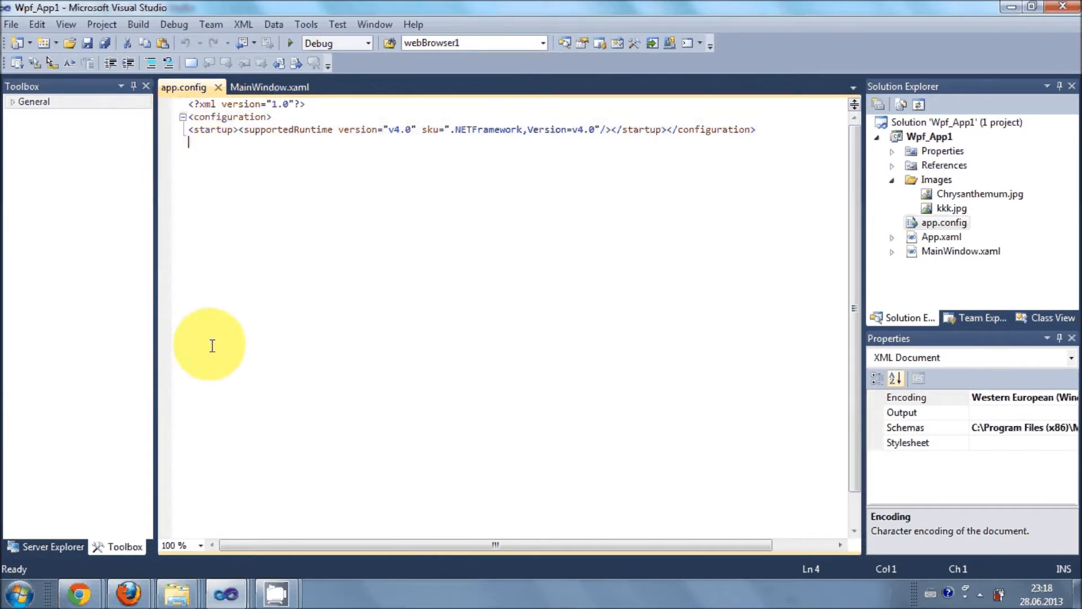
left_click(201, 546)
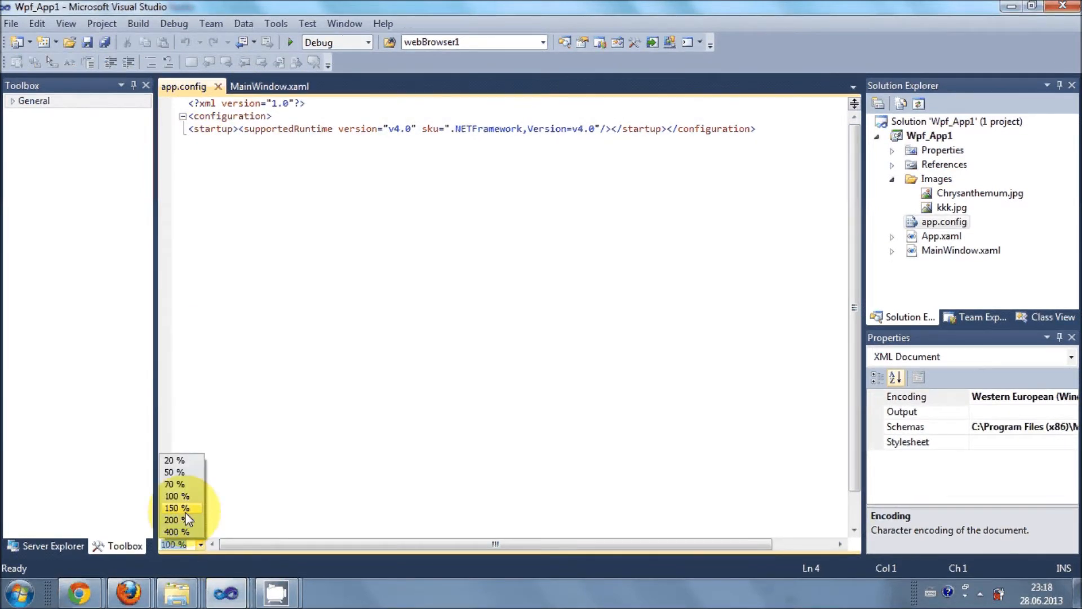
left_click(177, 508)
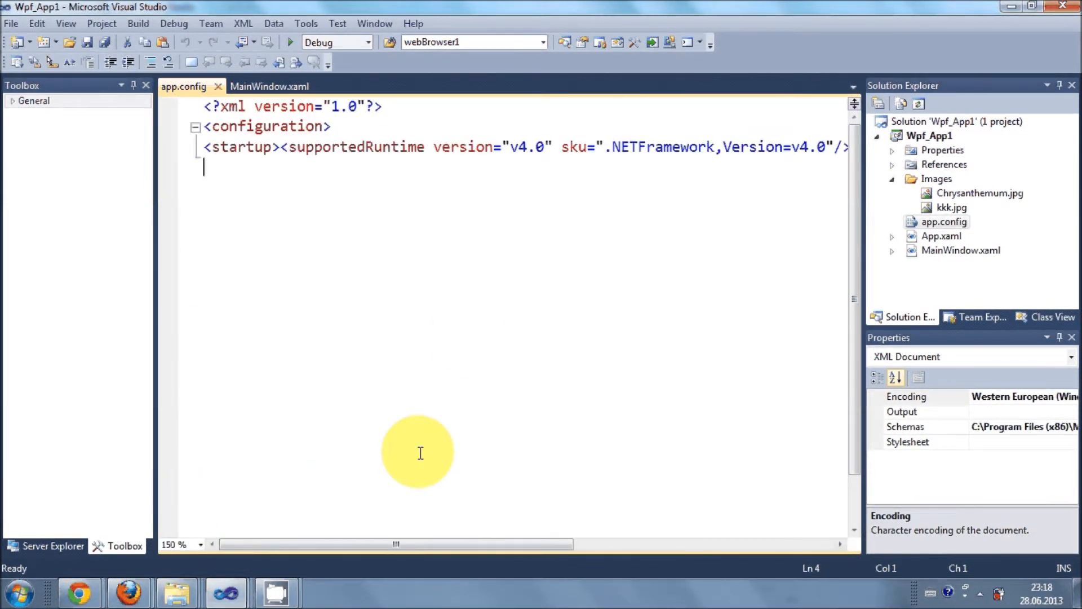
mouse_move(225, 148)
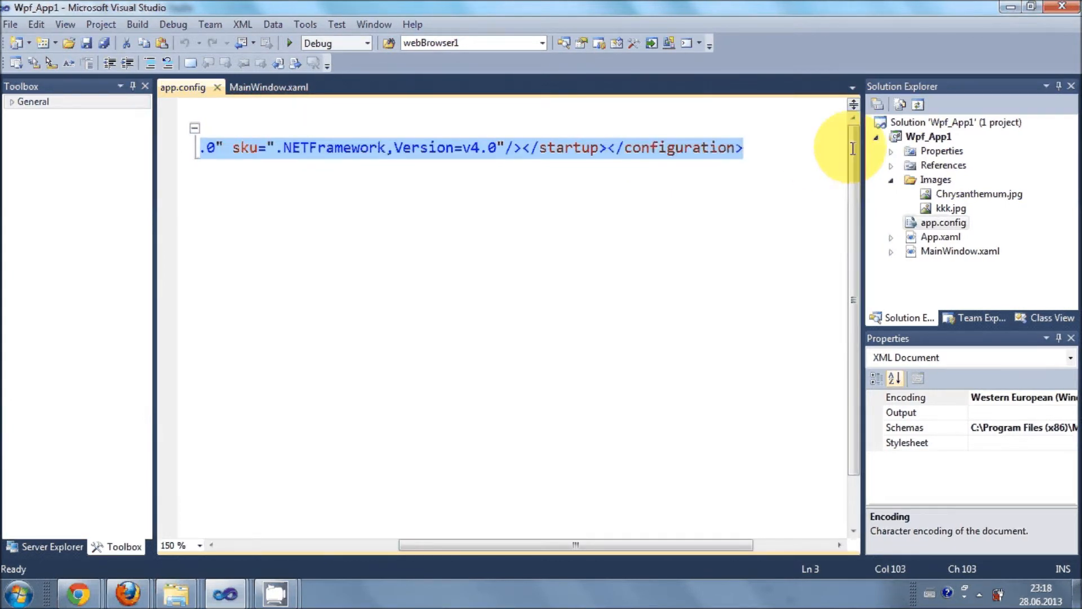
left_click_drag(575, 545, 411, 544)
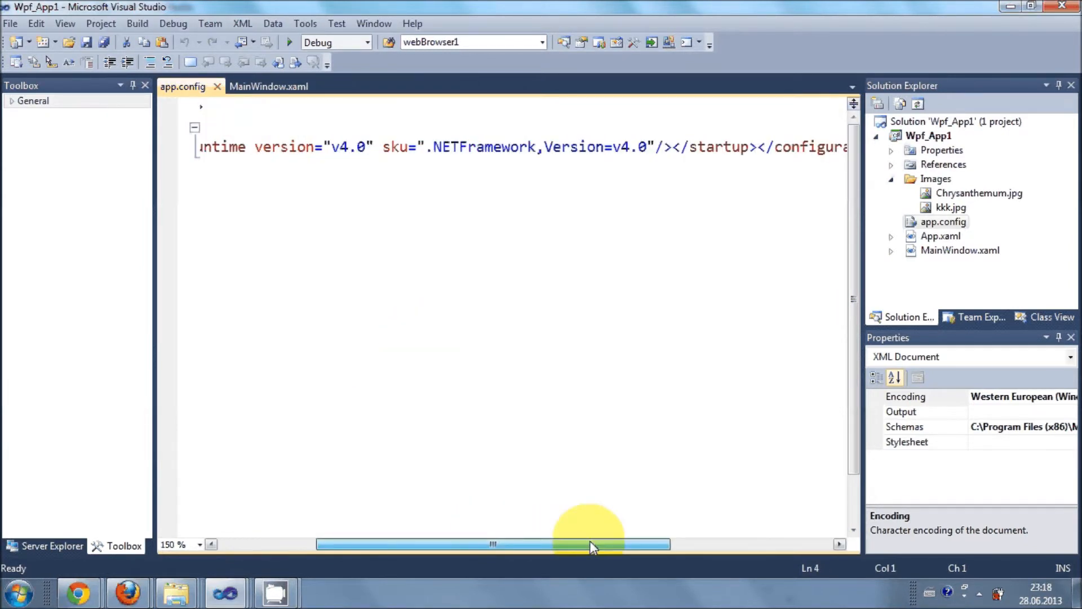
left_click(740, 148)
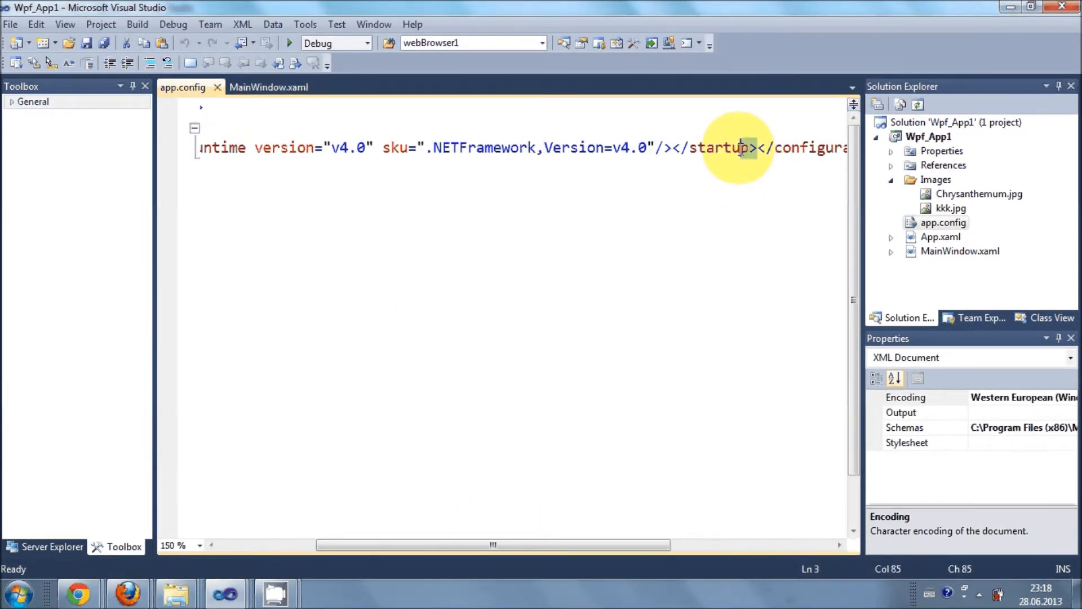
double_click(723, 149)
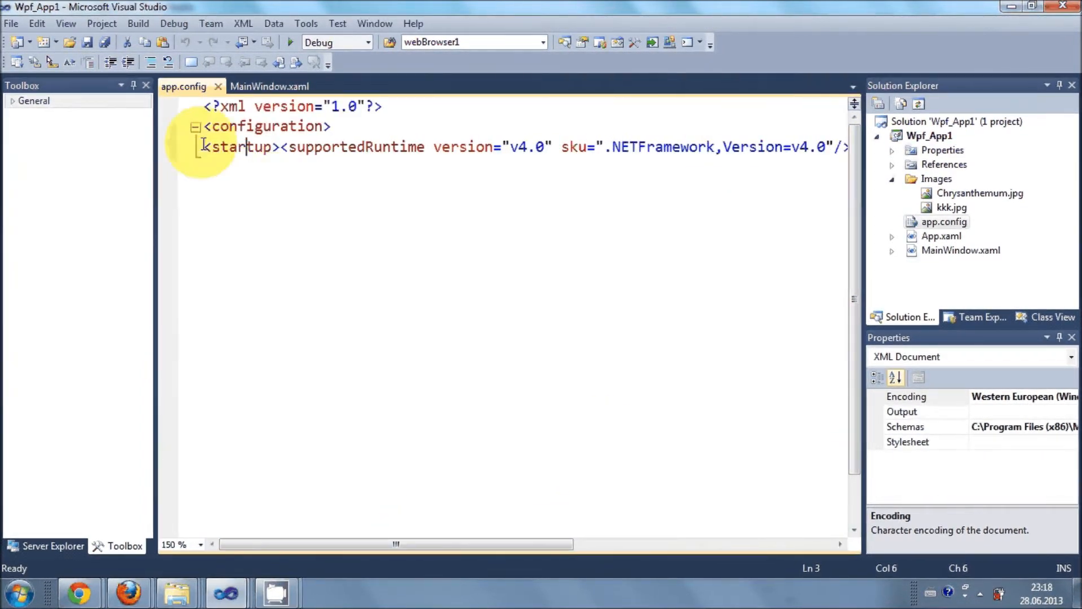
Replace the startup line with <startup useLegacyV2RuntimeActivationPolicy="true"> around supportedRuntime v4.0.
left_click_drag(204, 147, 707, 147)
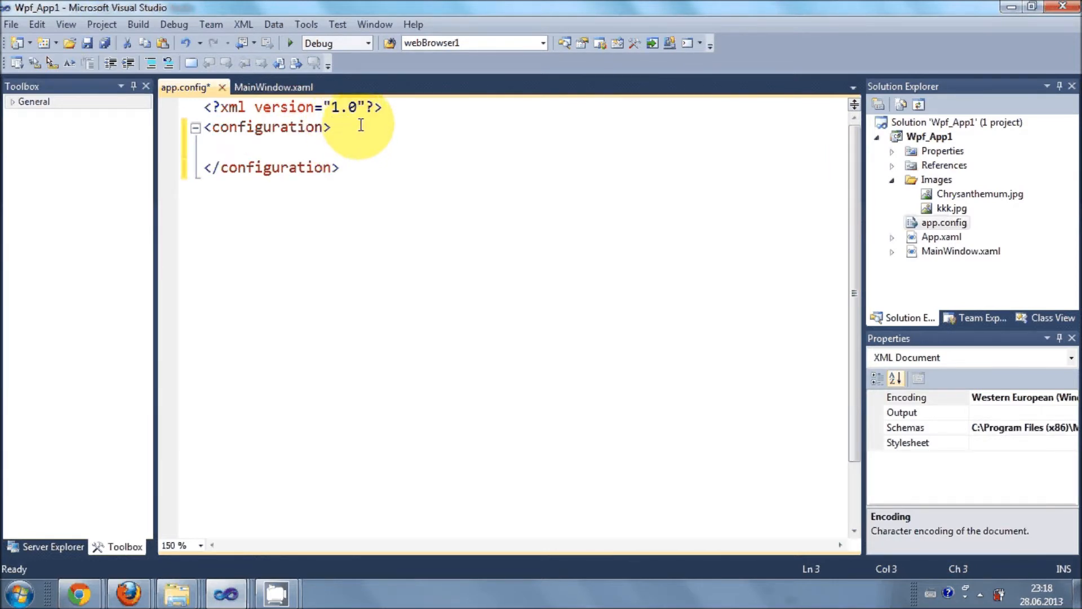
type("<startup useLegacyV2RuntimeActivationPolicy=\"true\">")
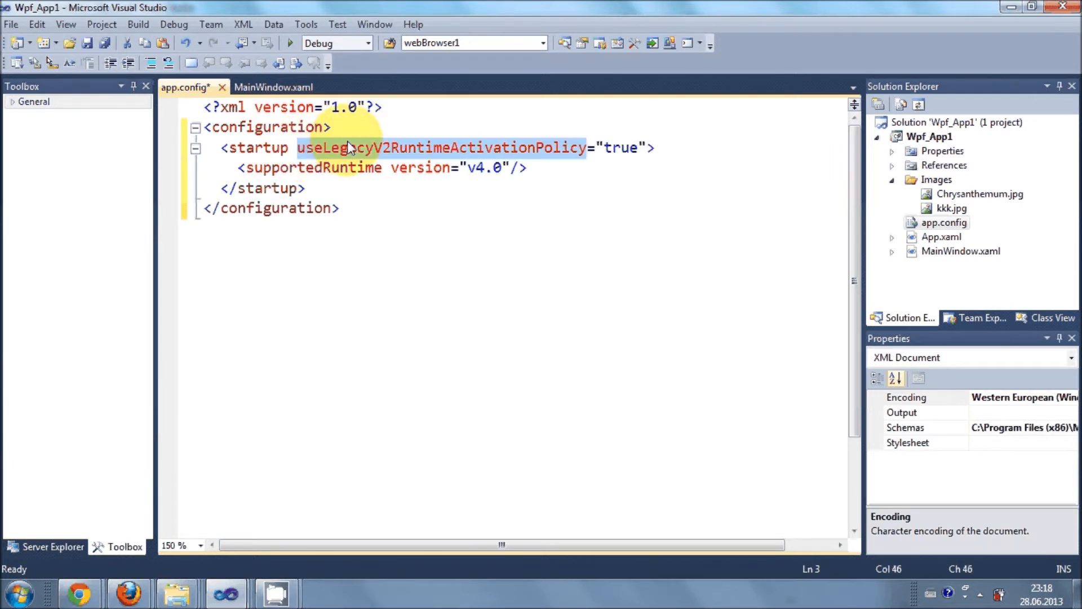
left_click(322, 148)
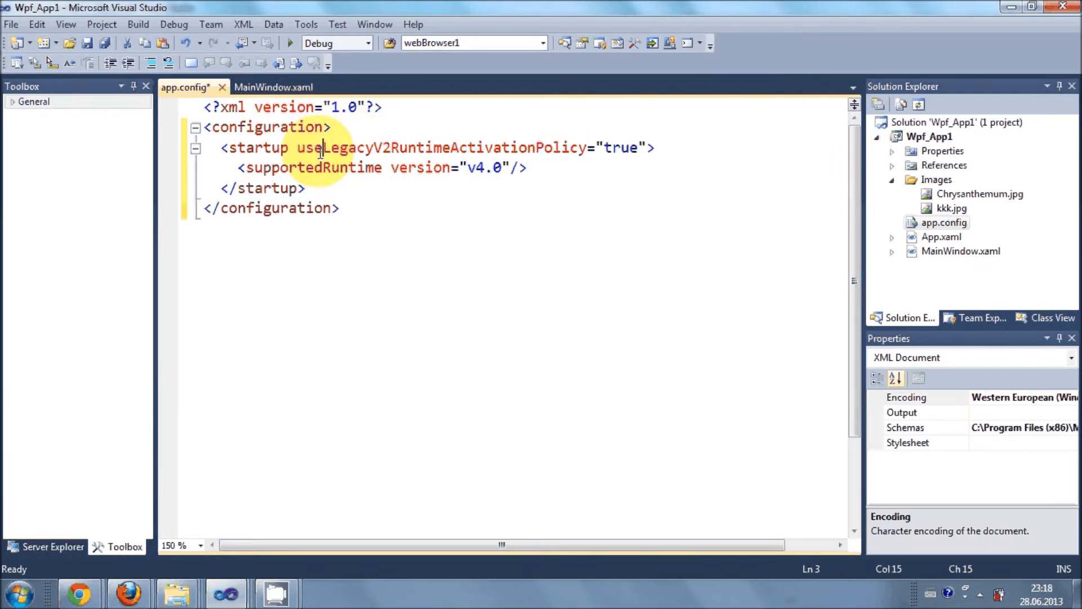
mouse_move(379, 149)
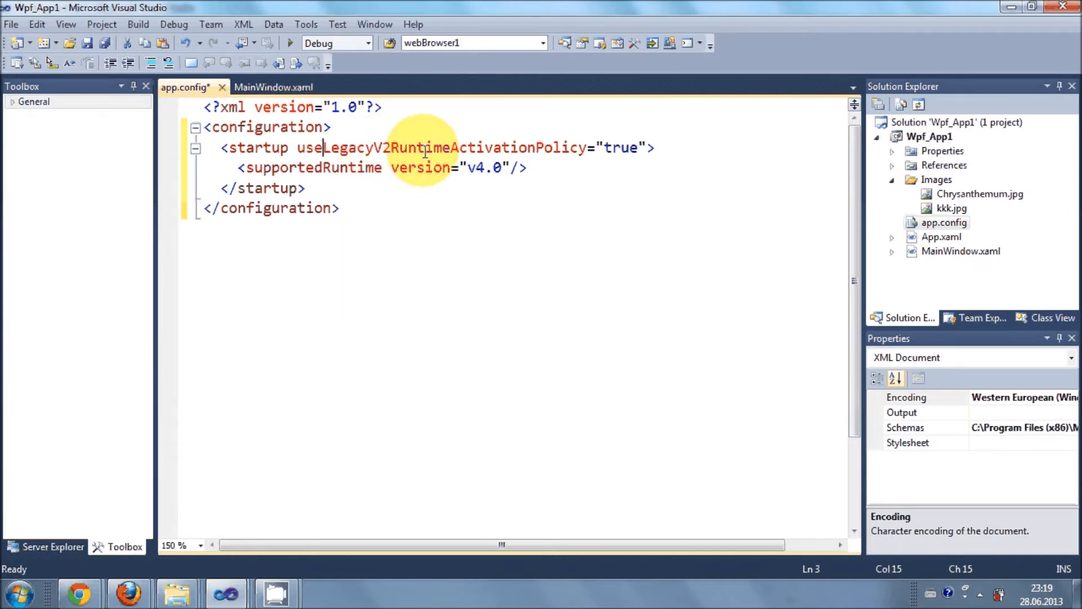
mouse_move(576, 148)
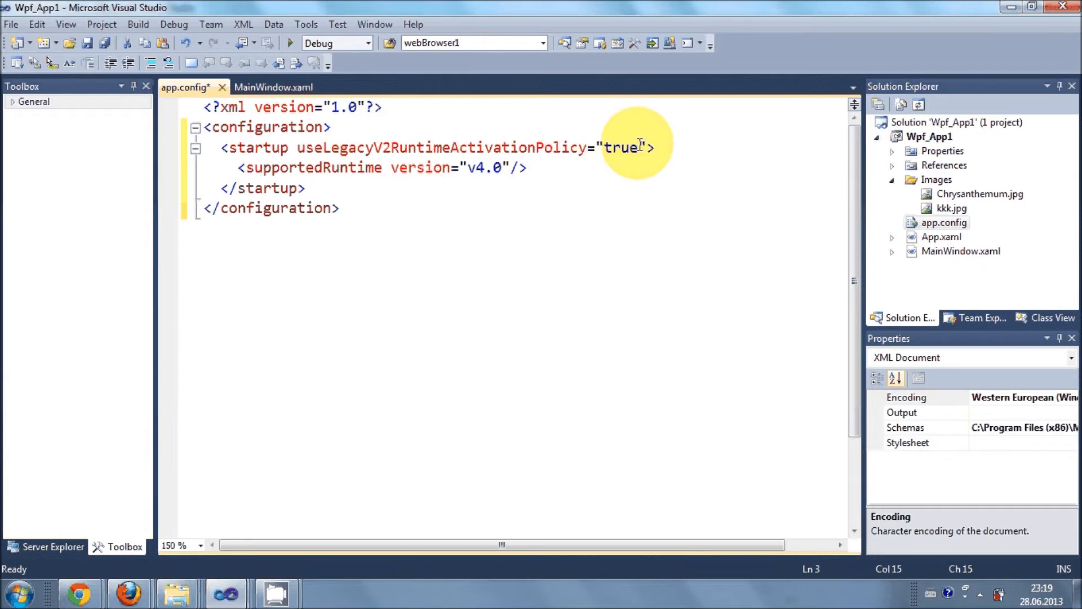
mouse_move(595, 152)
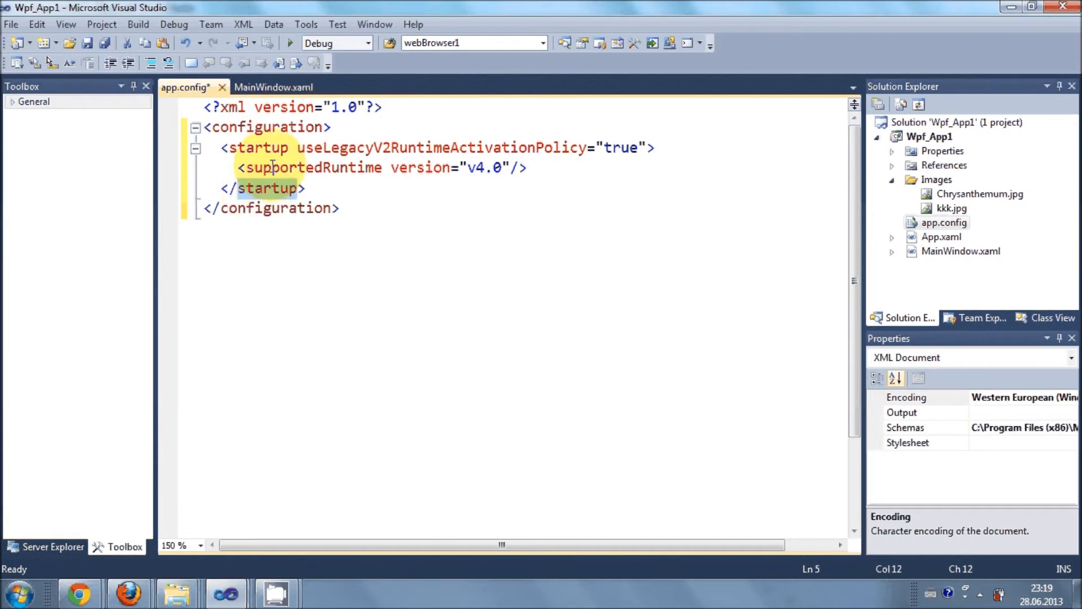
double_click(308, 167)
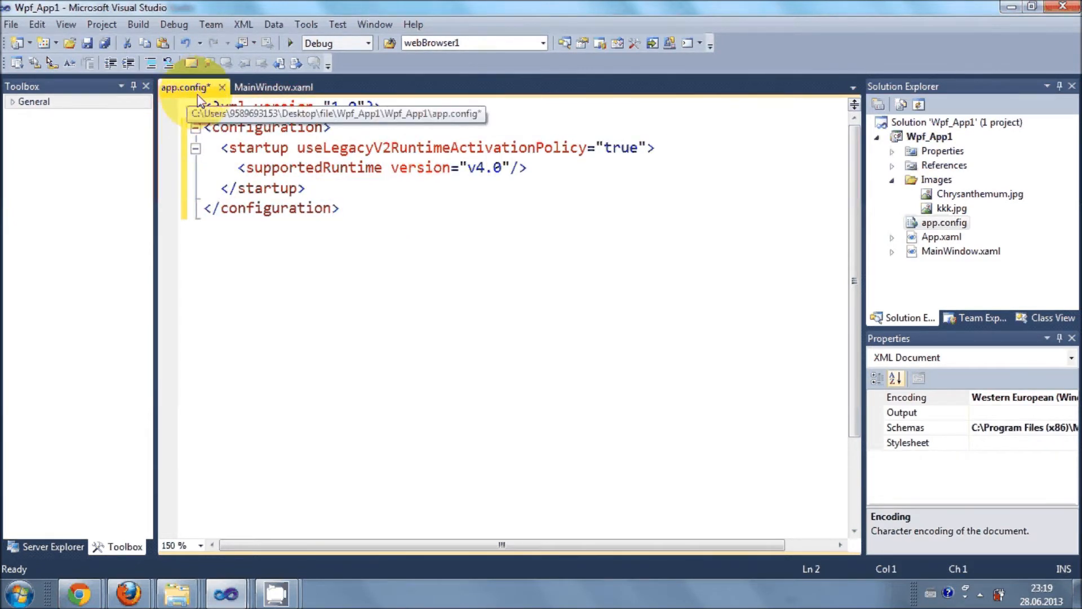
In the MainWindow.xaml designer, drag the Test button btn_1 lower to margin 176,111,0,0.
left_click(273, 87)
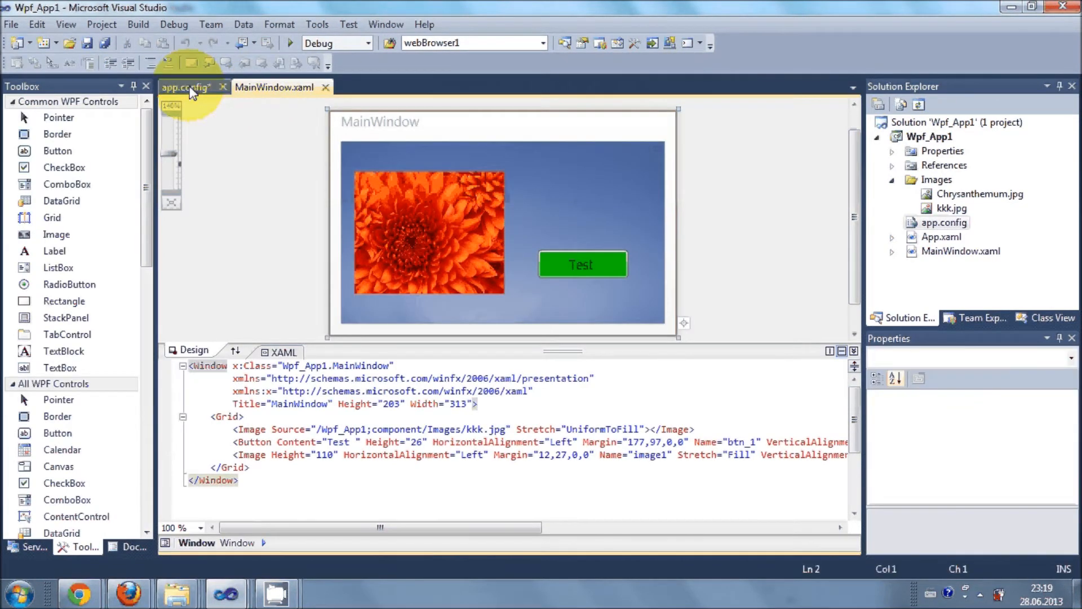
left_click(274, 88)
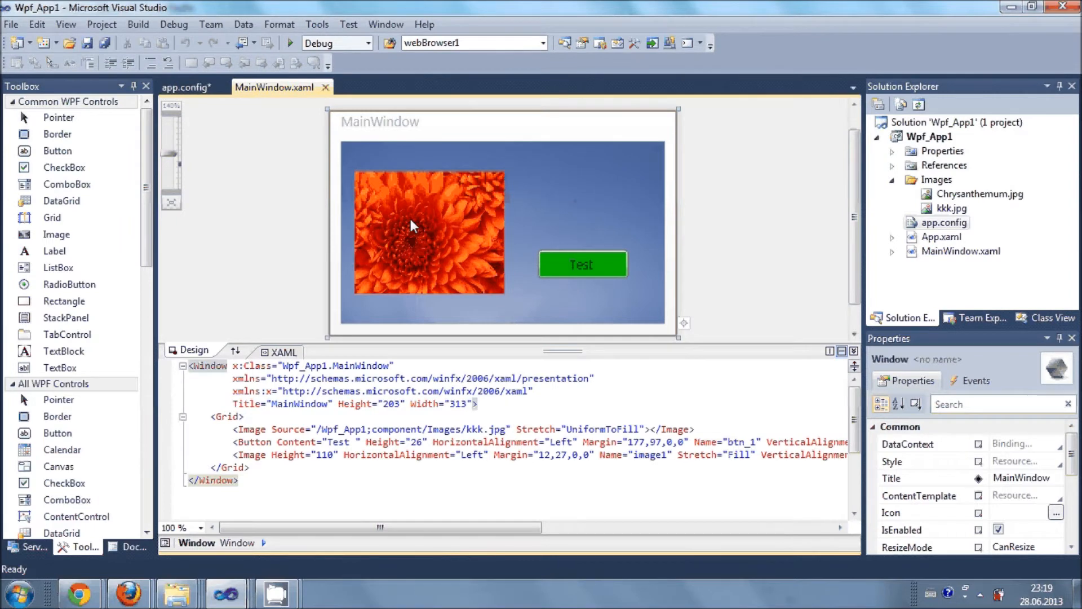
left_click(582, 264)
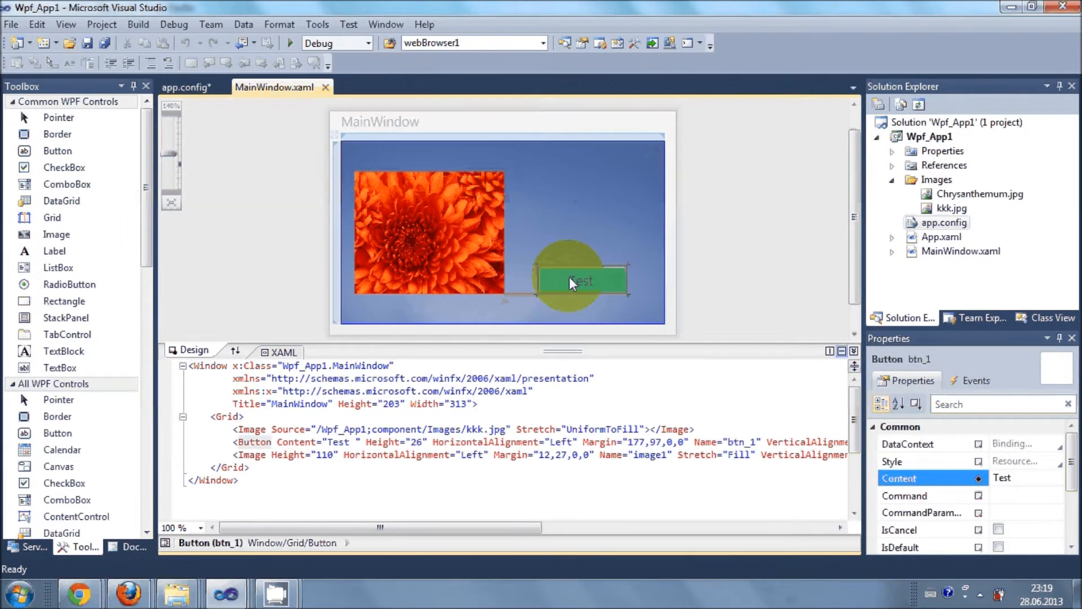
left_click_drag(582, 282, 590, 291)
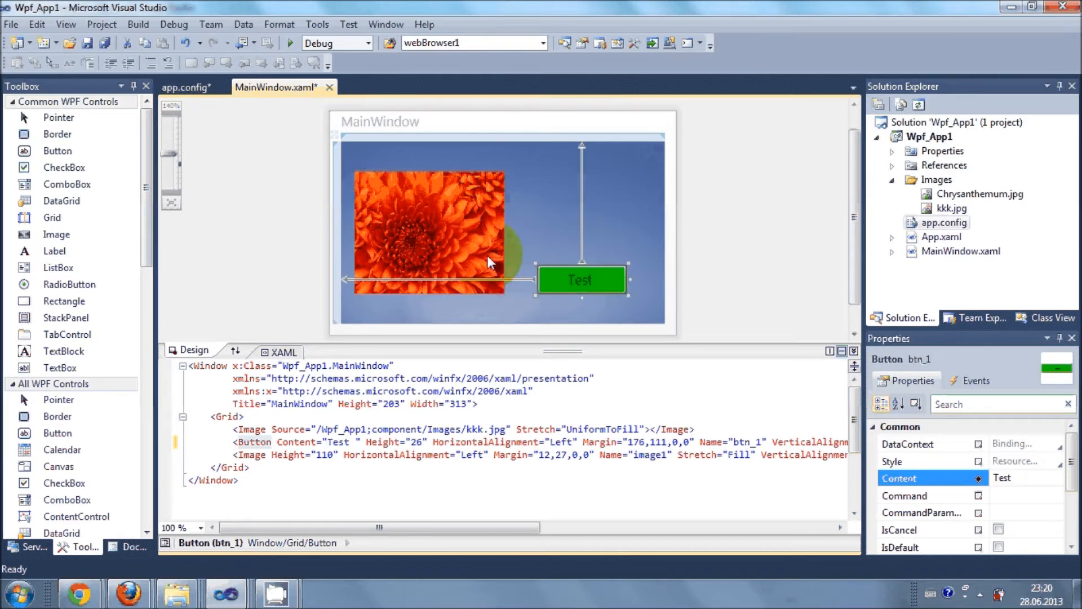
mouse_move(152, 588)
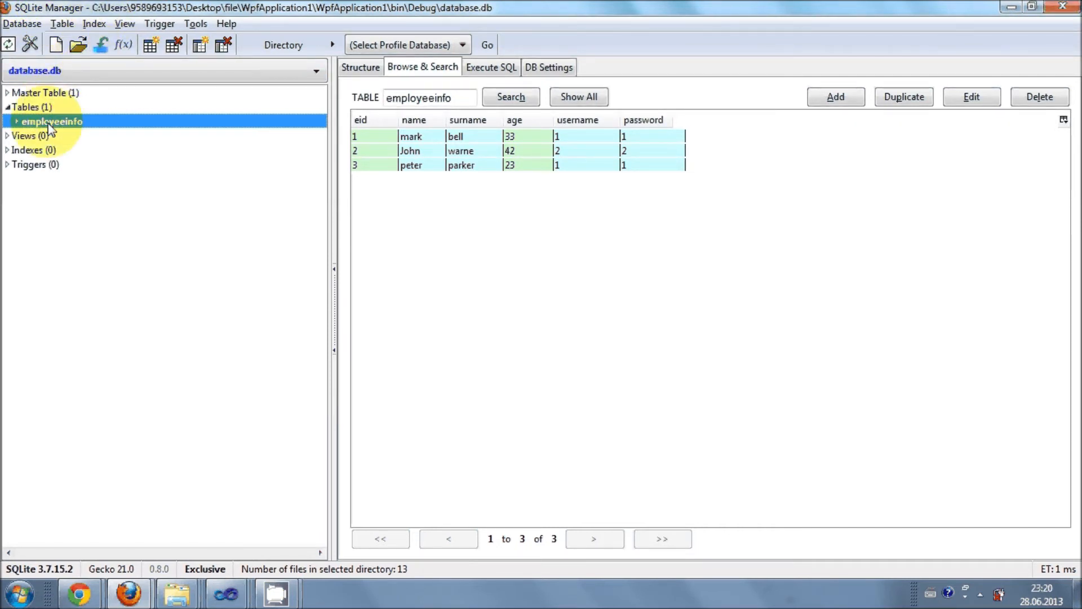
mouse_move(24, 126)
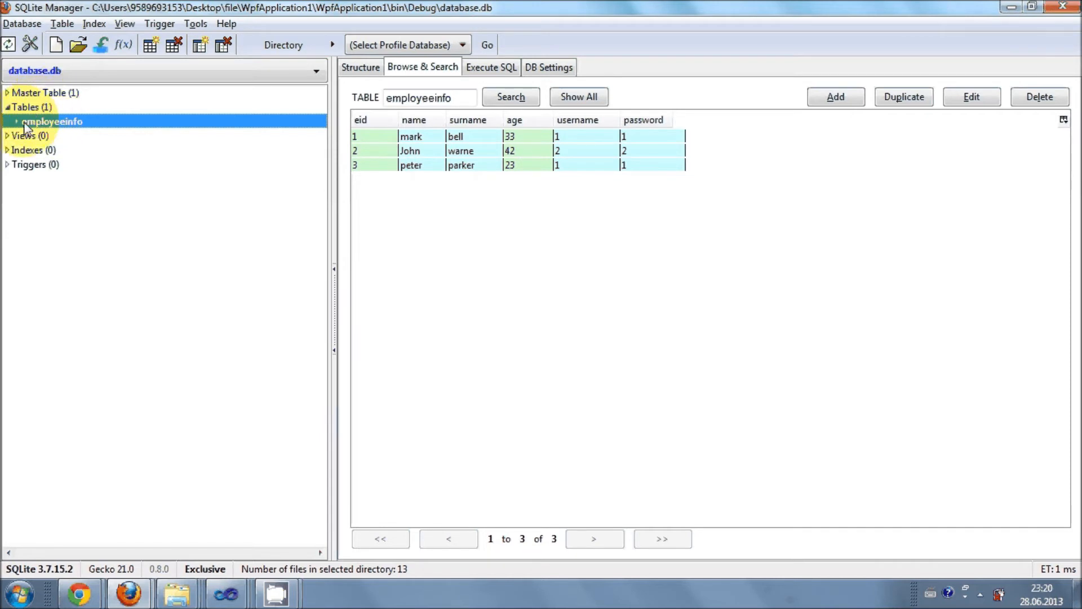
Browse employeeinfo's three rows with eid, name, surname, age, username and password.
left_click(20, 122)
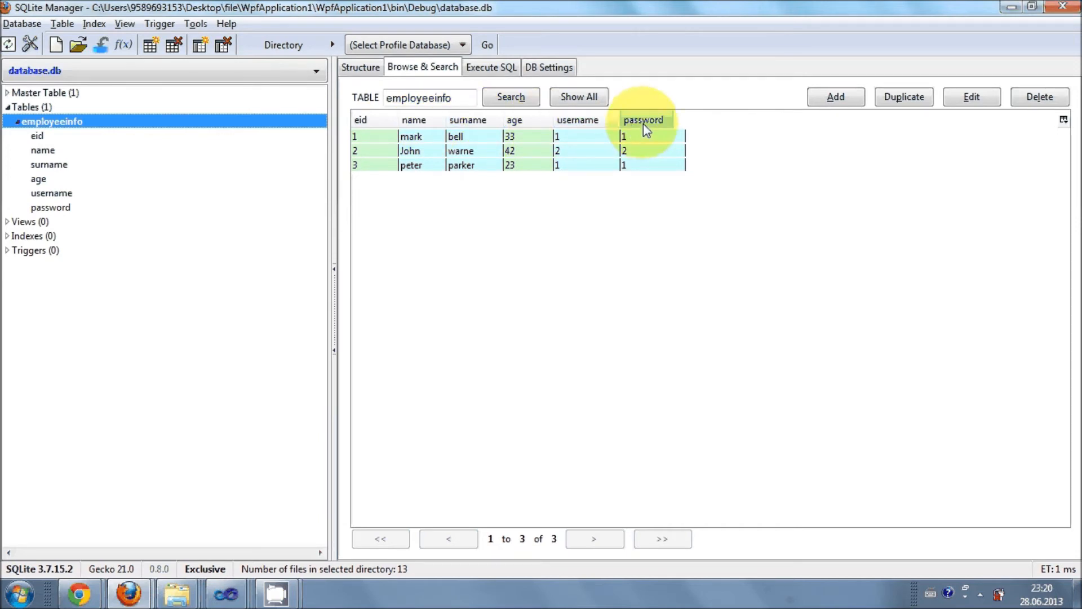
mouse_move(373, 125)
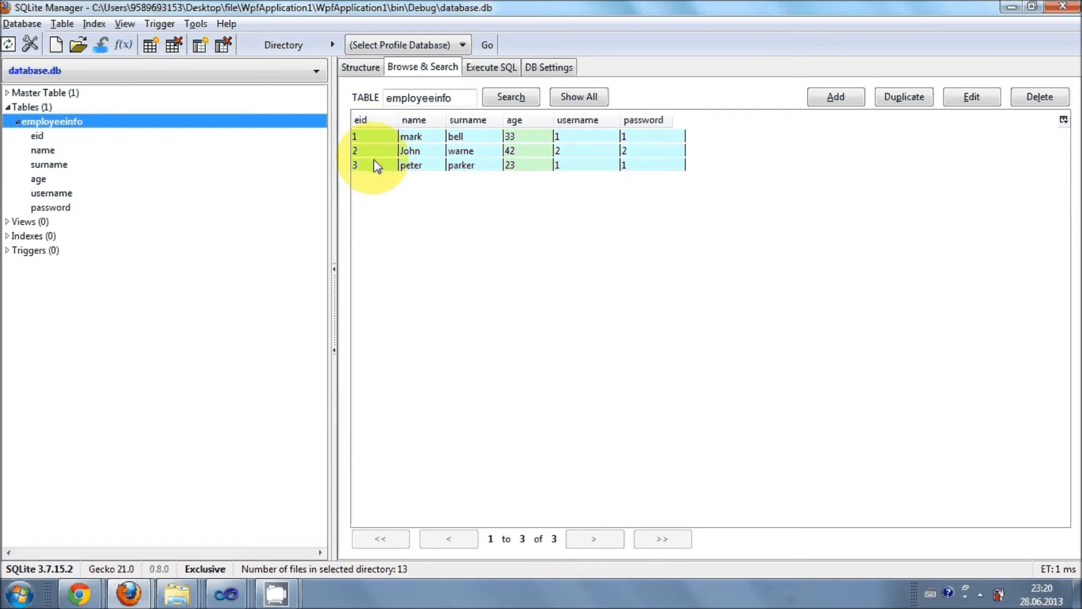
mouse_move(376, 169)
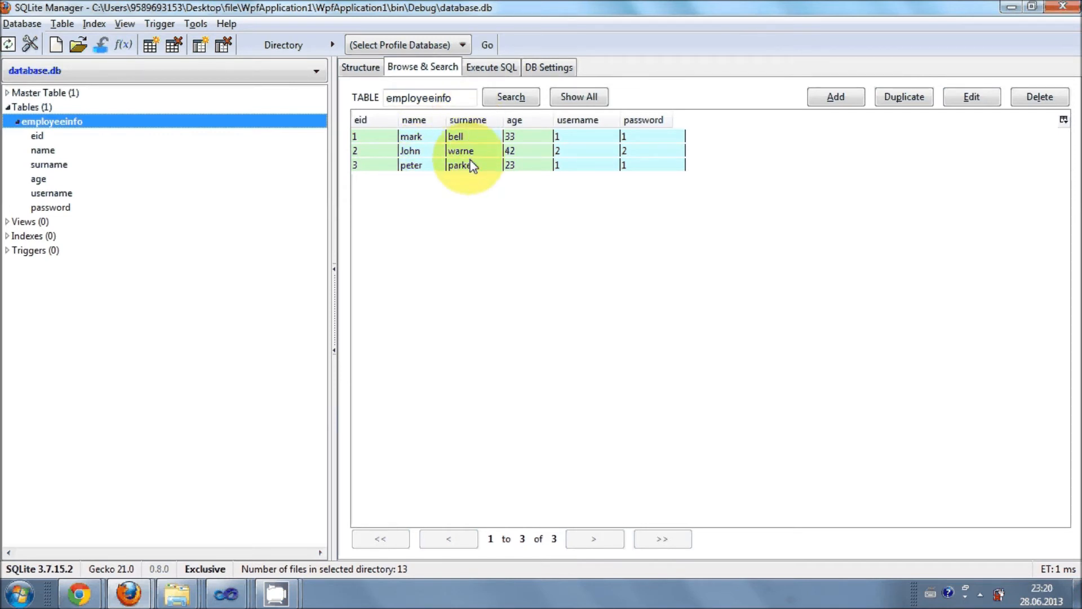
mouse_move(521, 164)
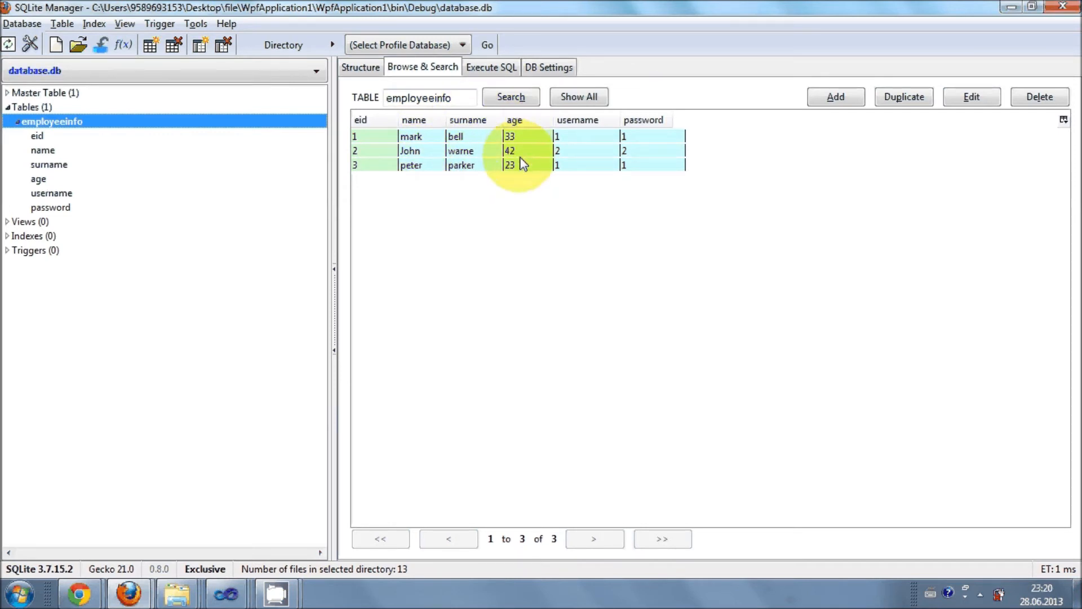
mouse_move(586, 162)
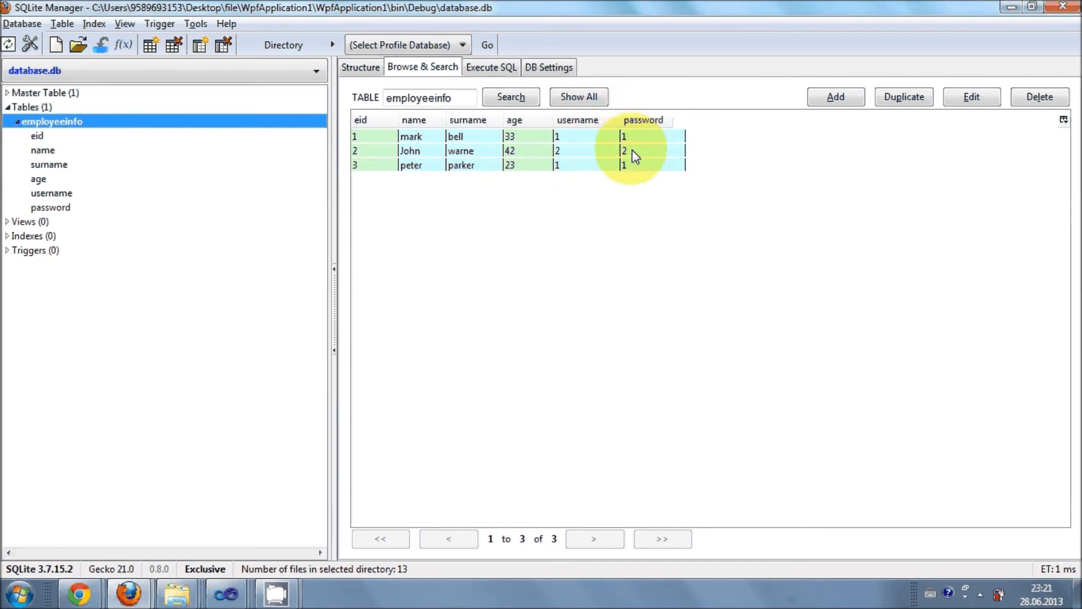
mouse_move(609, 139)
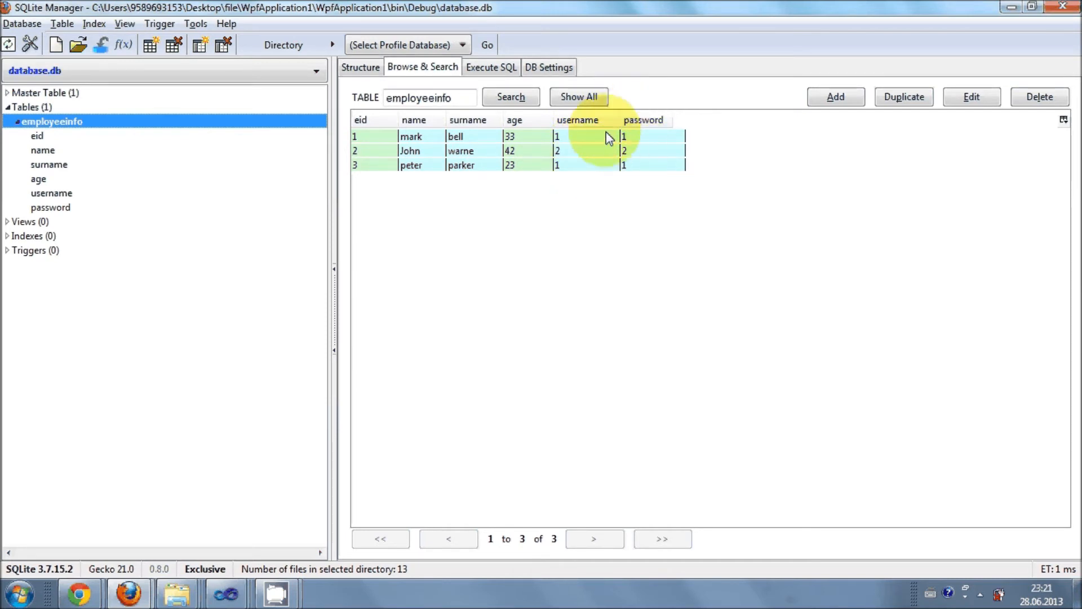
mouse_move(654, 161)
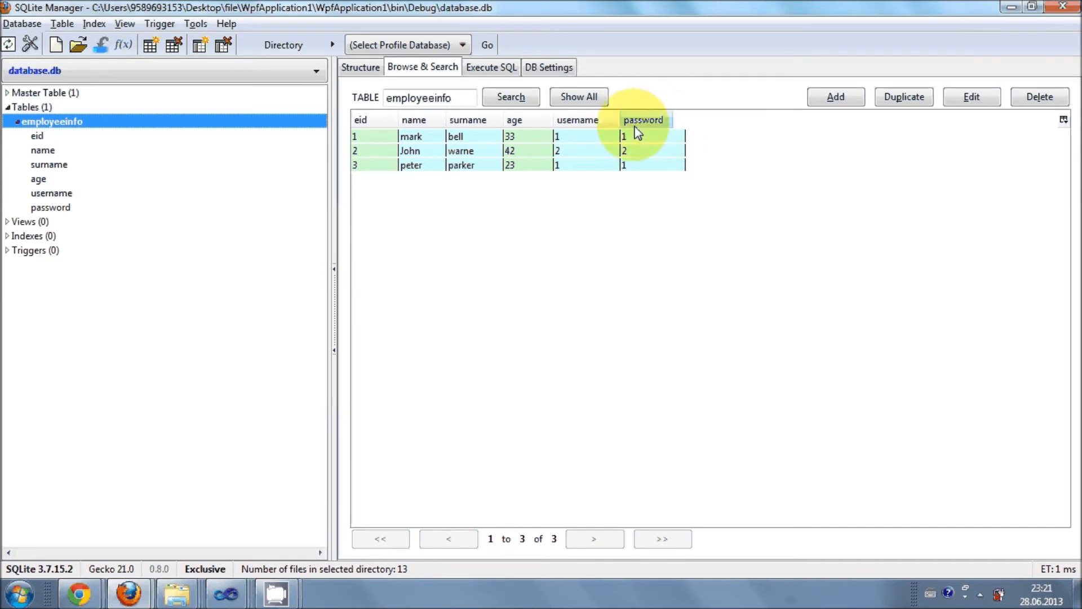
mouse_move(646, 134)
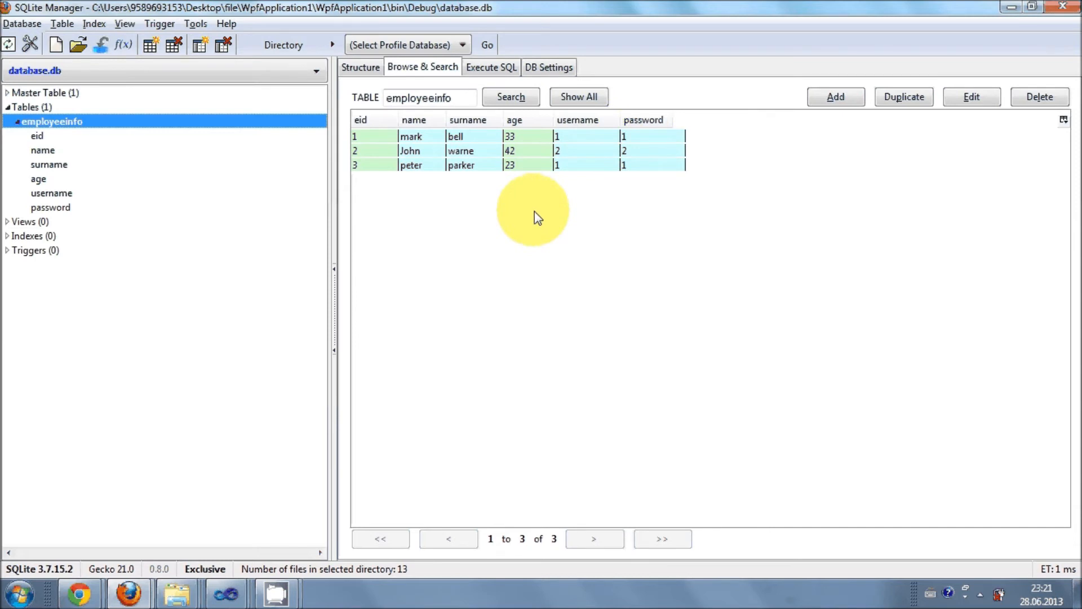
mouse_move(490, 164)
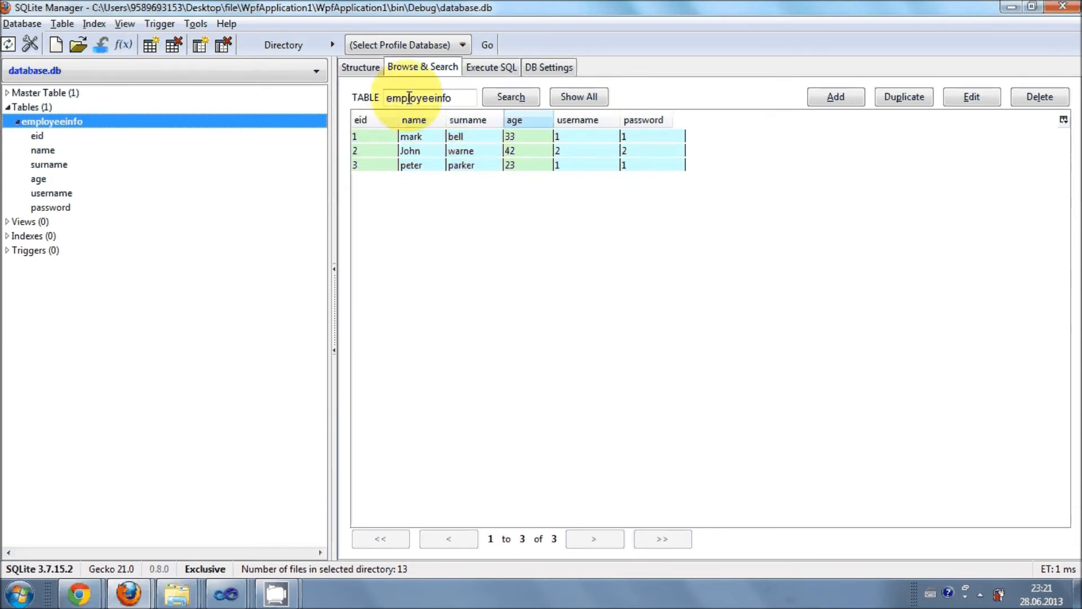
left_click(579, 97)
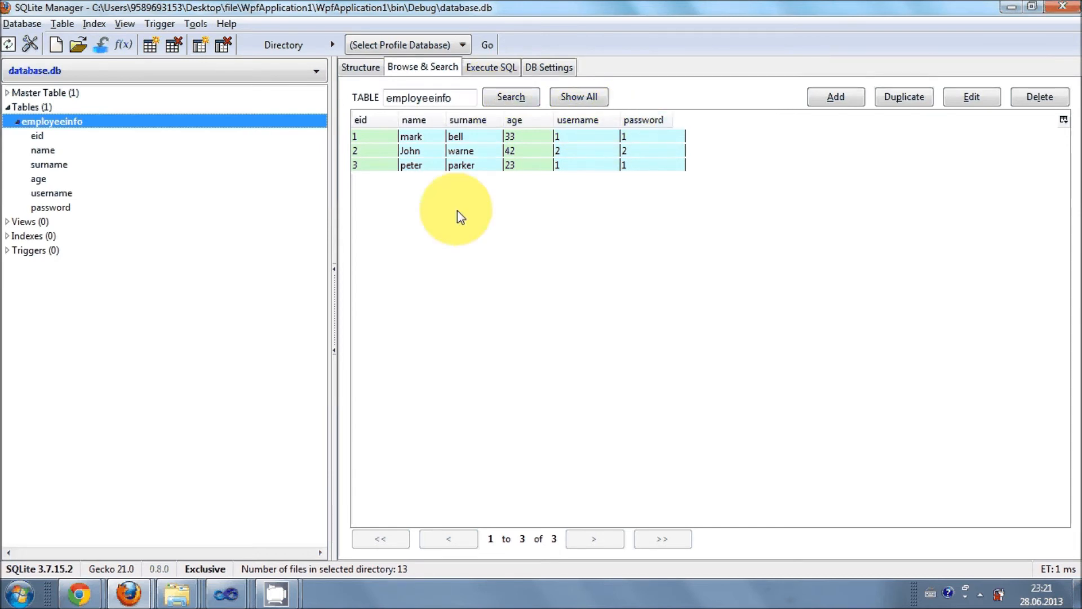
mouse_move(62, 73)
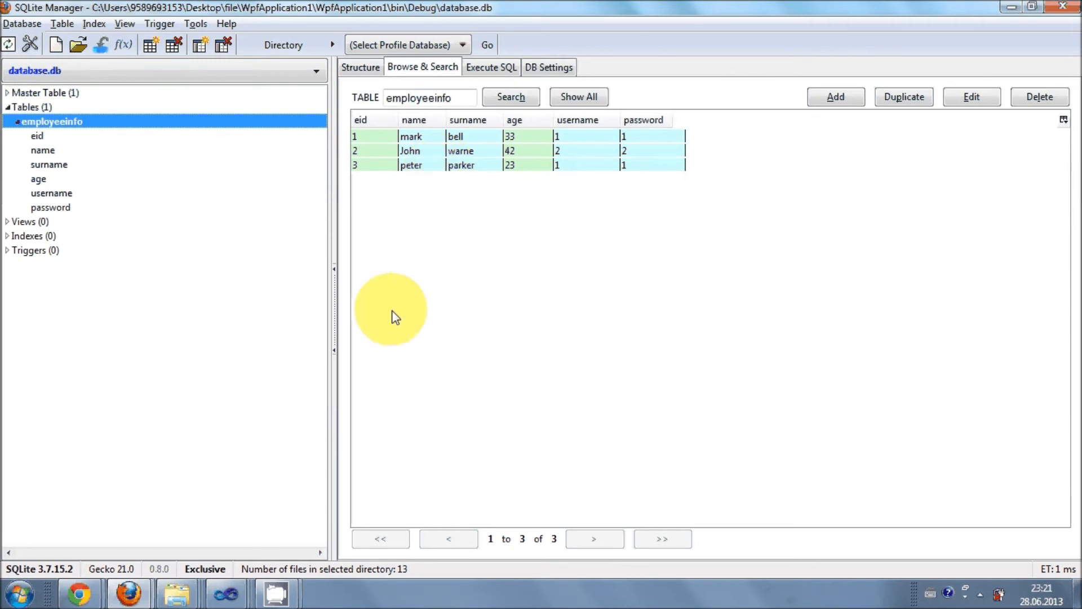
mouse_move(227, 596)
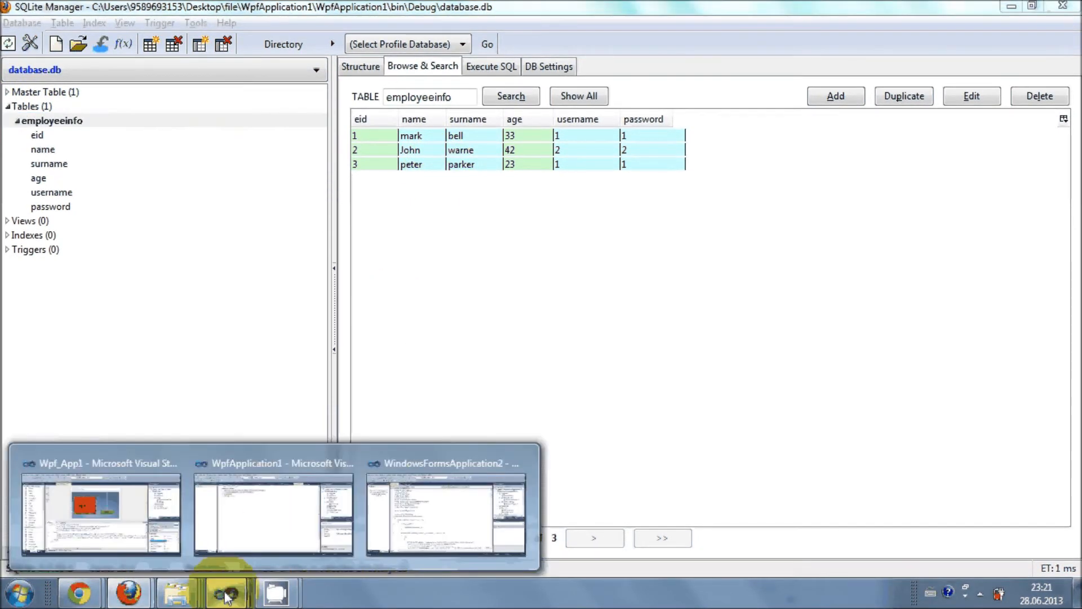
Return to Wpf_App1's MainWindow designer and scroll the Toolbox down to TextBox.
left_click(98, 509)
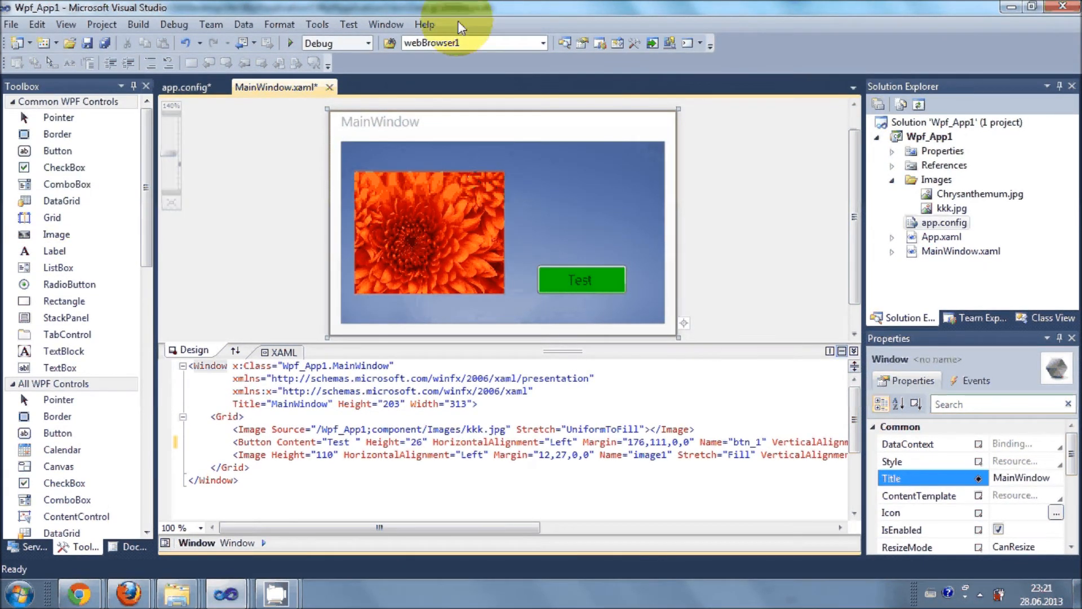
scroll("down", 3)
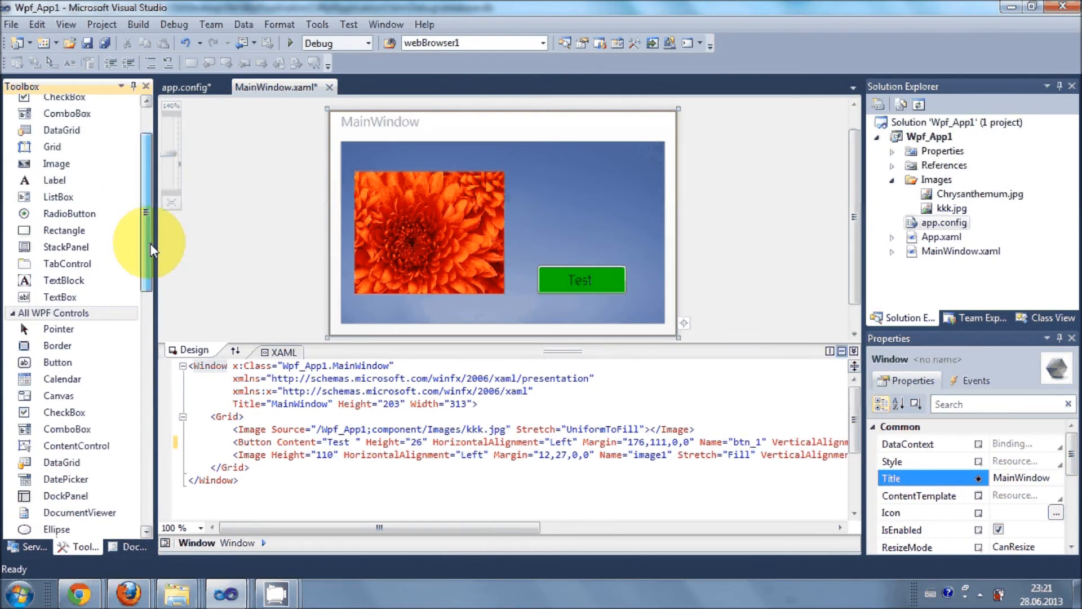
scroll("down", 3)
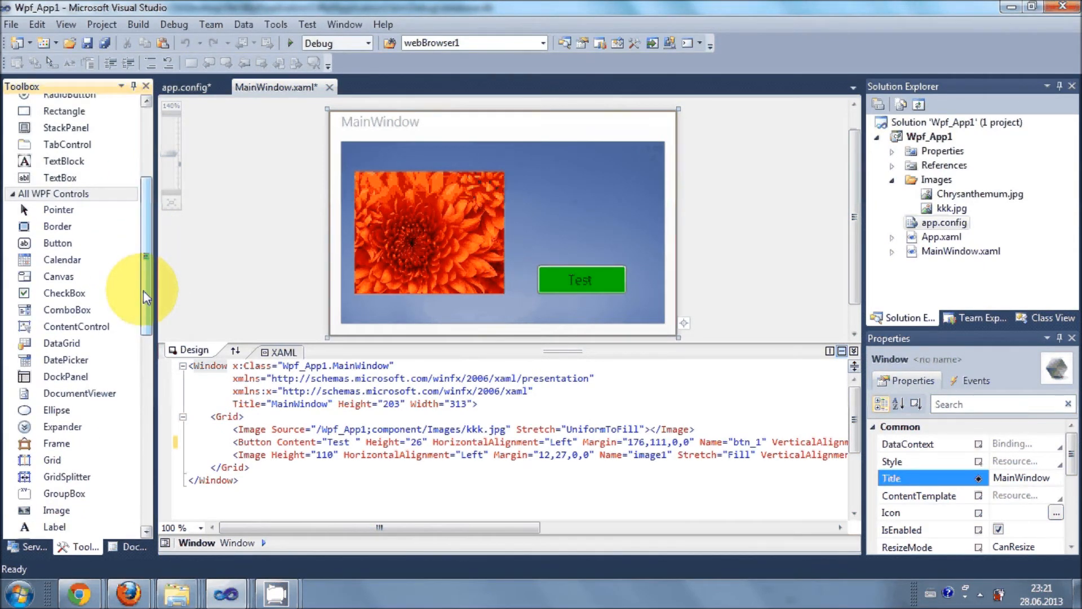
scroll("down", 3)
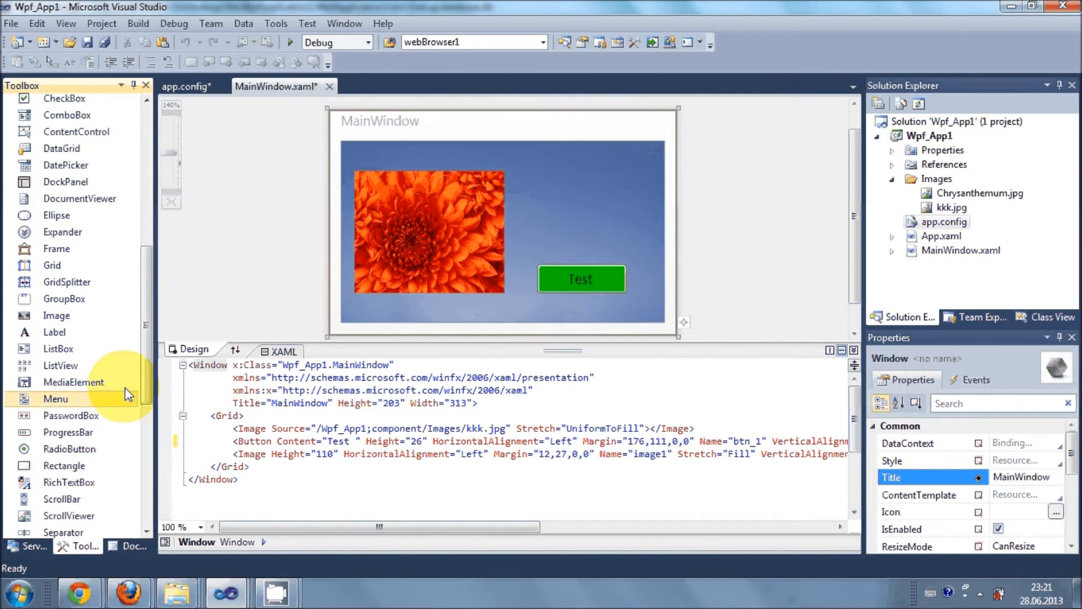
scroll("down", 3)
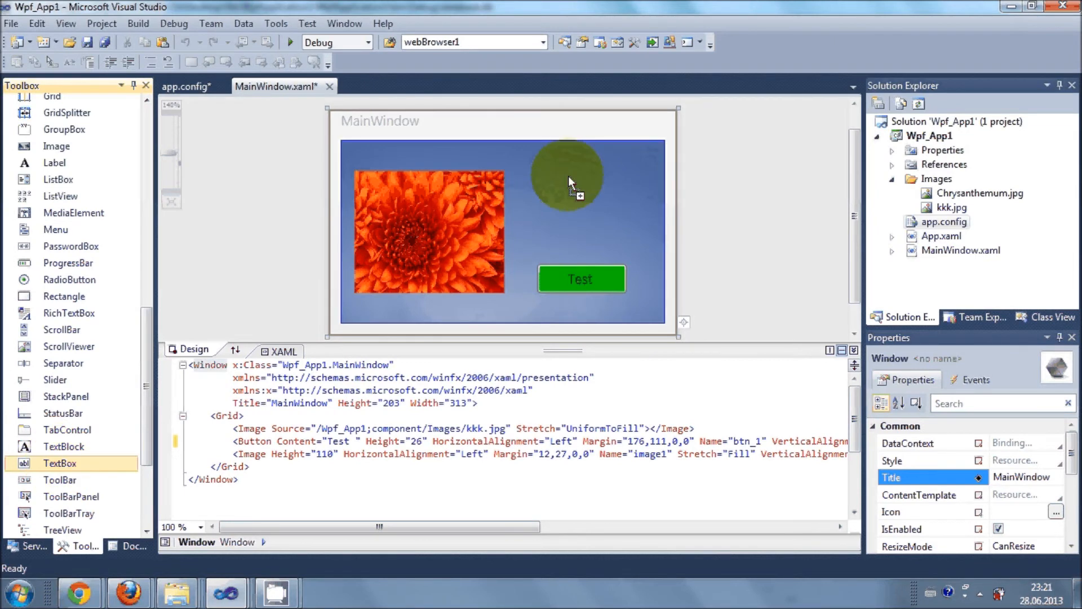
Drop a TextBox onto the window and drag the flower image's corner to shrink it.
left_click_drag(60, 463, 573, 184)
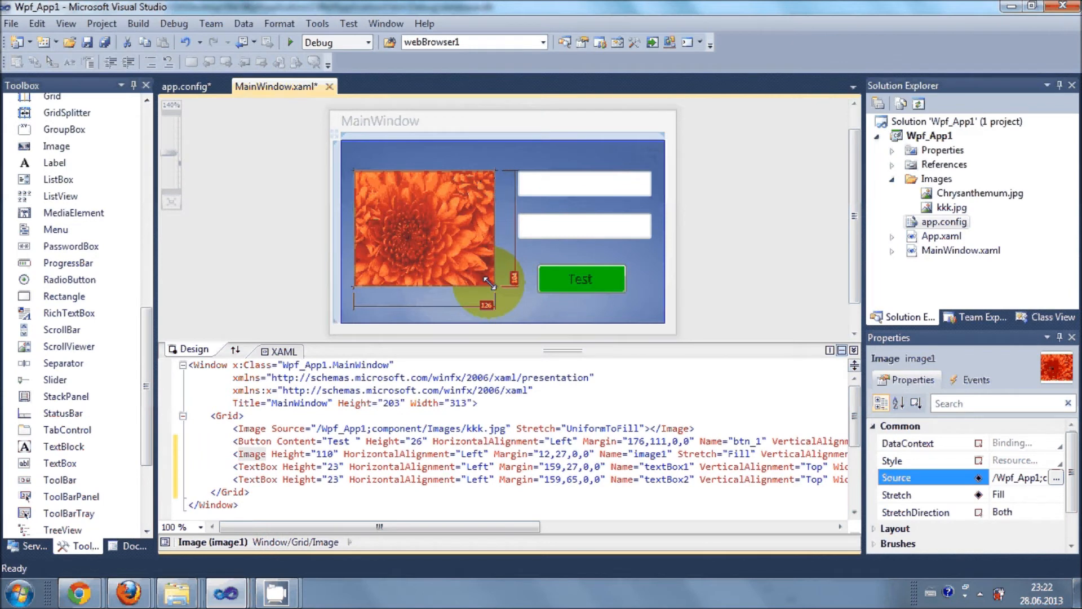
left_click_drag(491, 281, 431, 235)
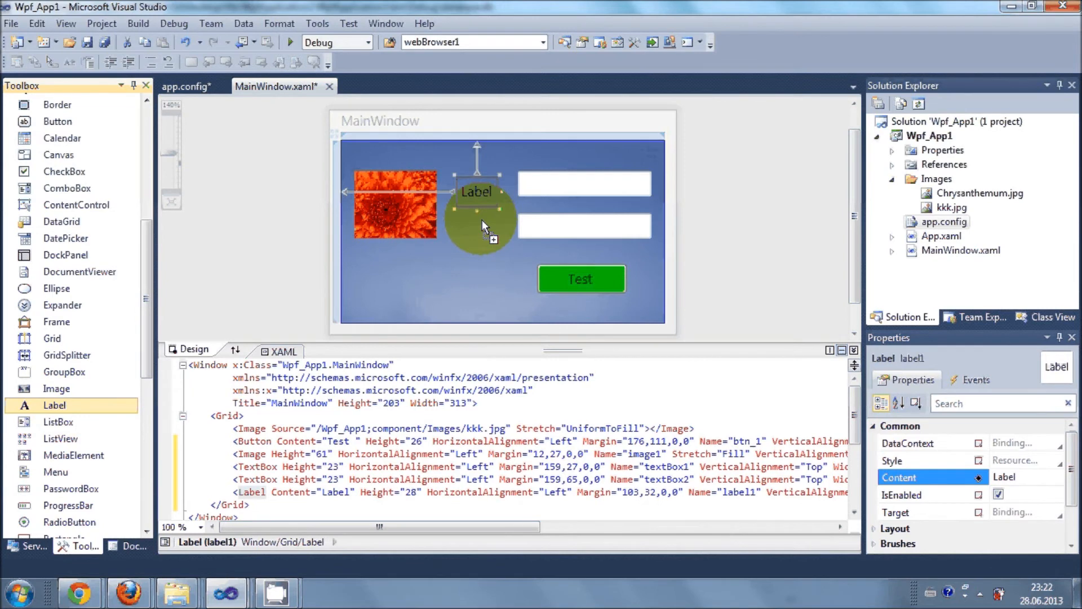
Add labels reading Username and Password beside the text boxes.
left_click(480, 231)
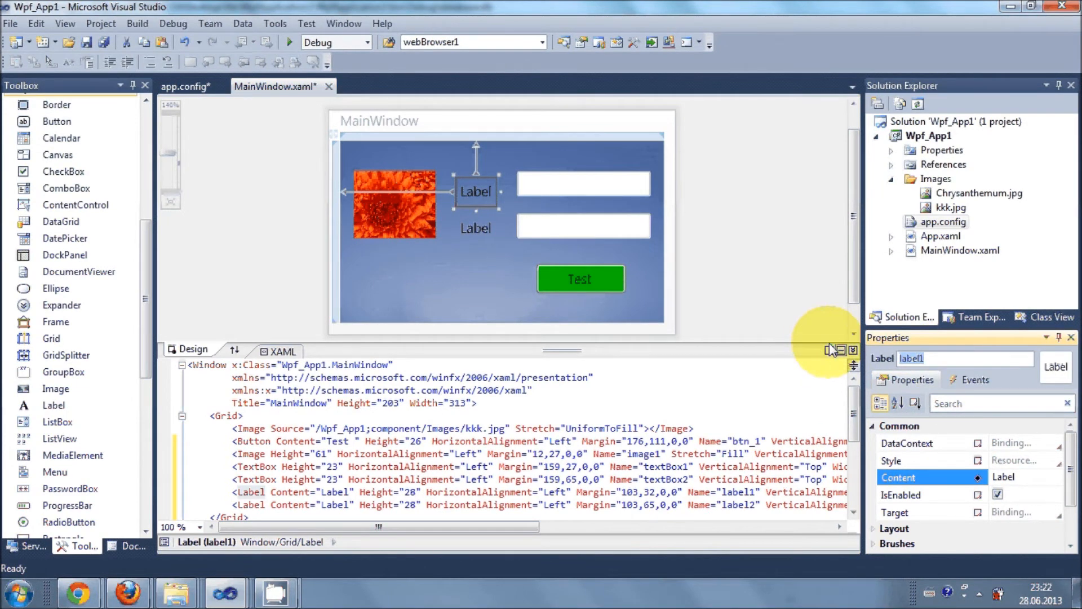
type("Usernam")
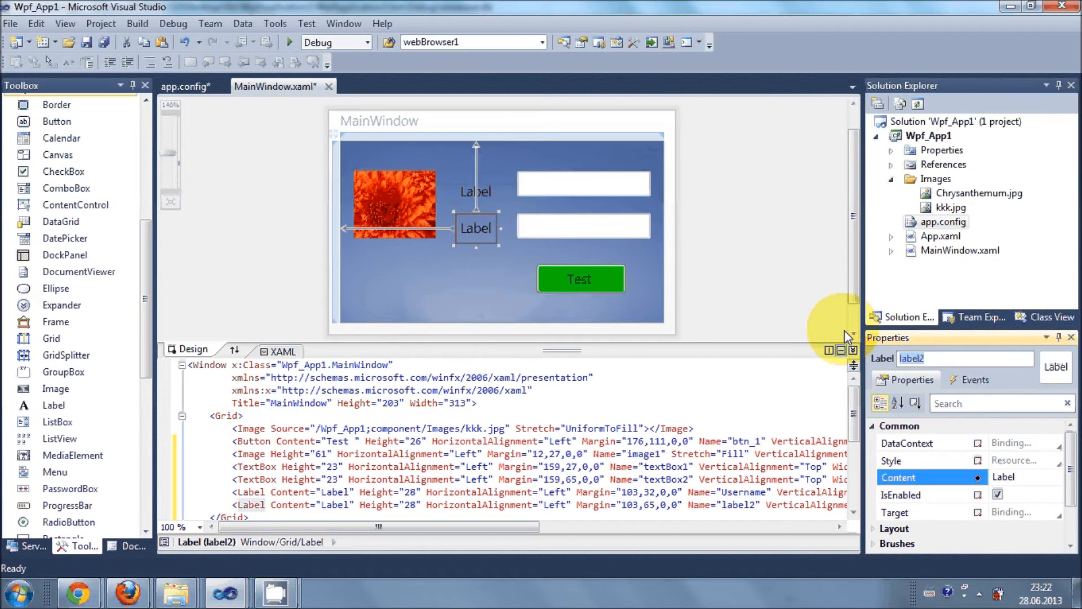
type("Password")
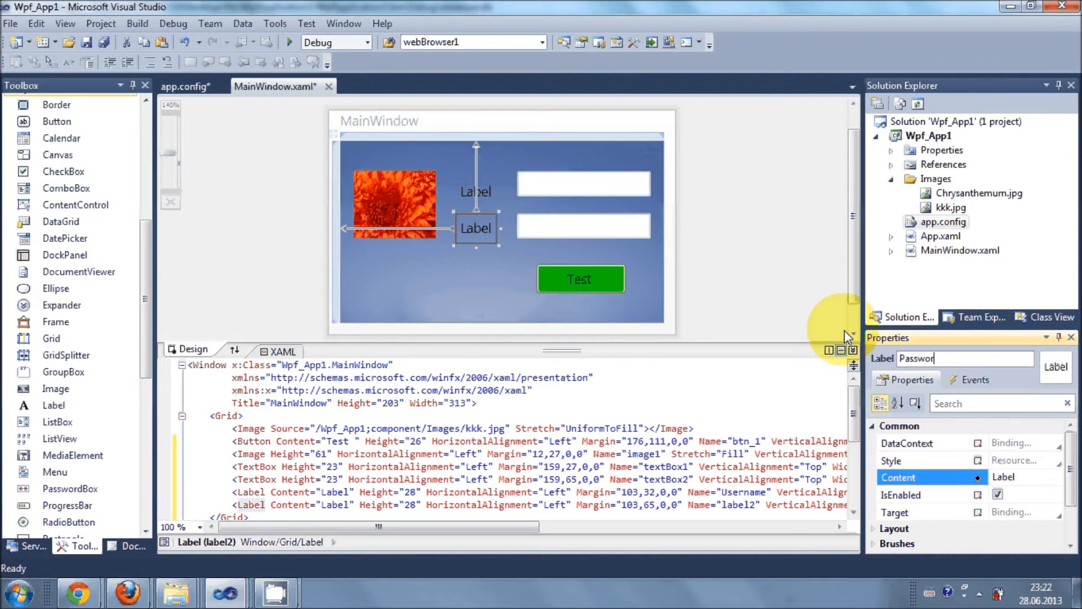
Name the text boxes txt_user_name and txt_password in the Properties window.
left_click(585, 184)
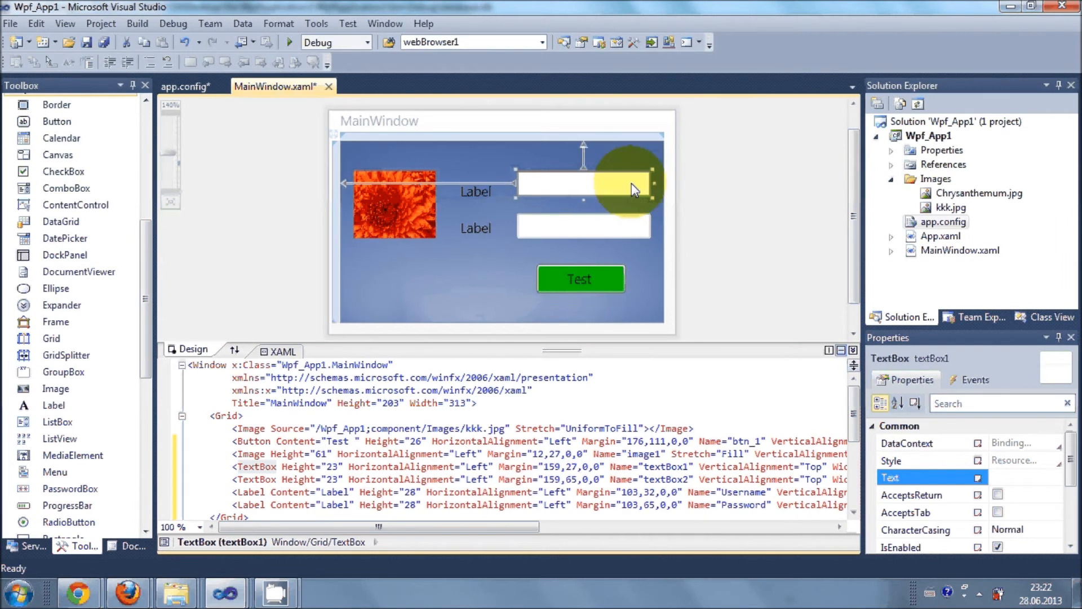
mouse_move(588, 192)
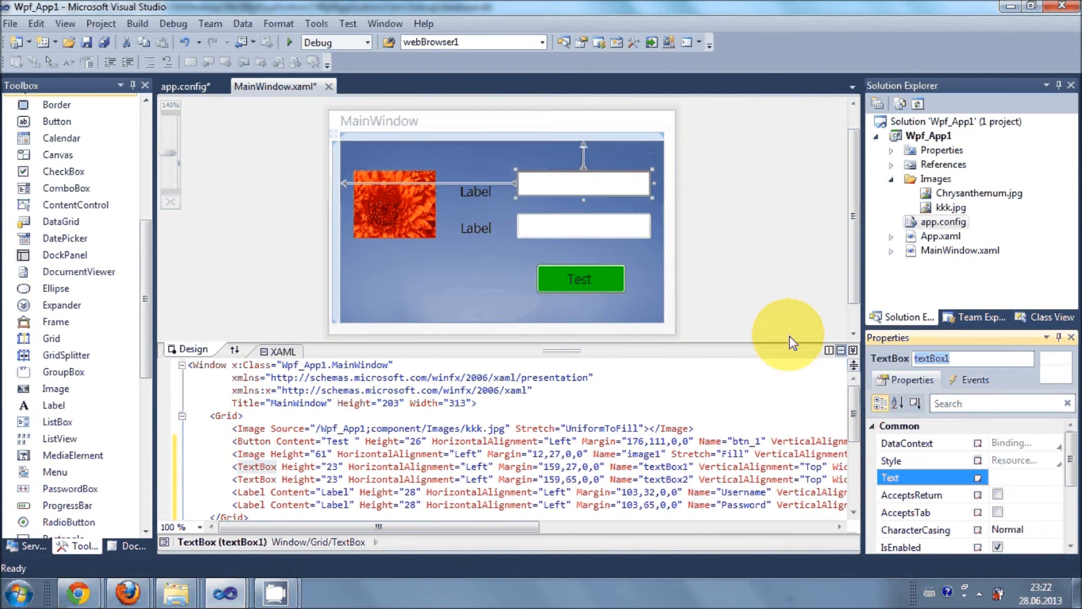
type("user_")
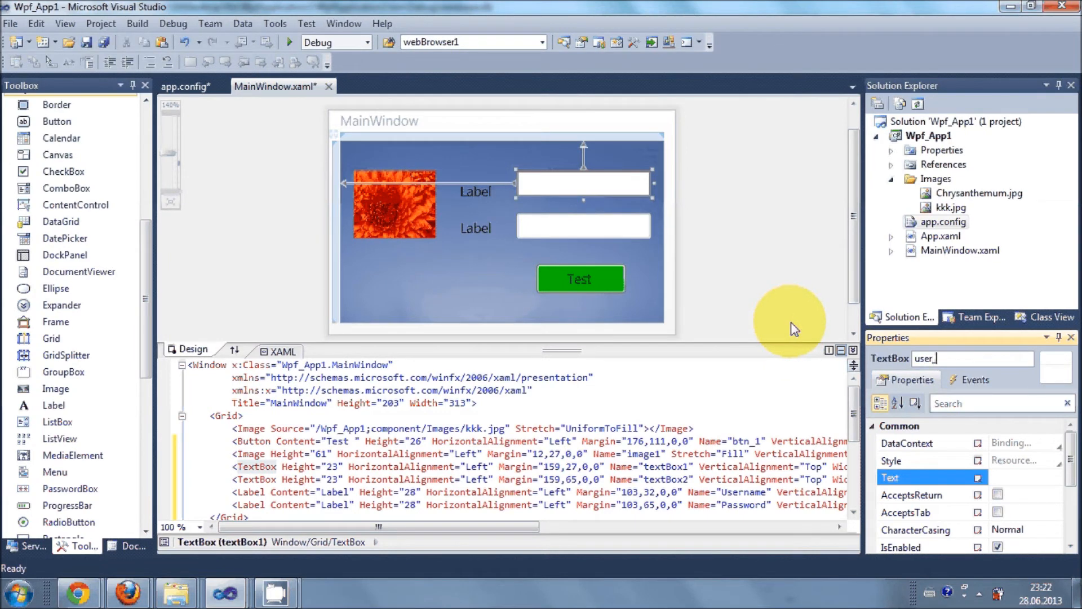
type("name")
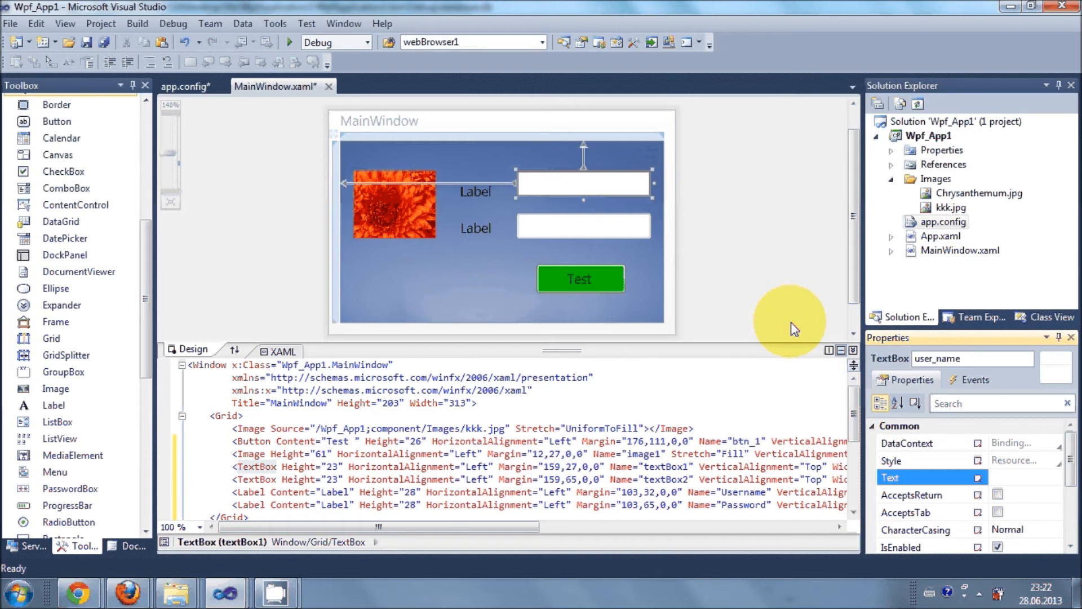
left_click(583, 226)
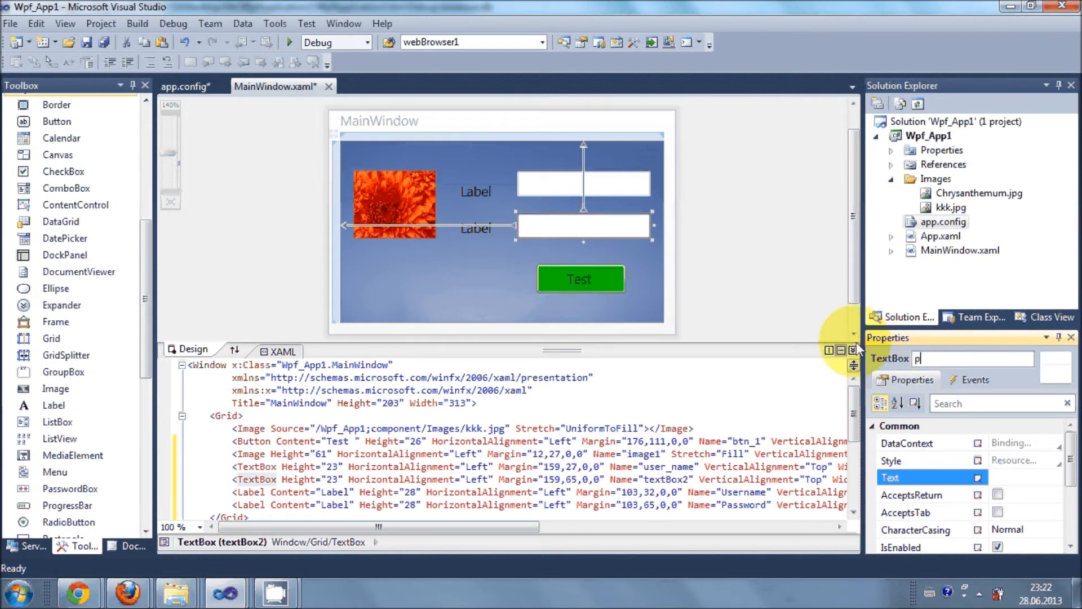
type("assword")
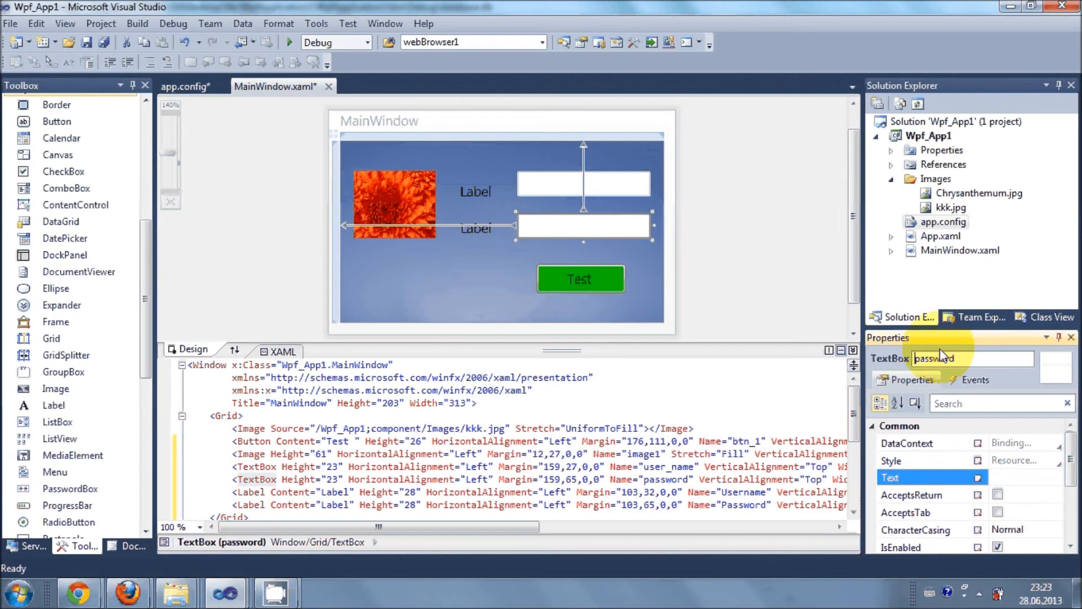
type("txt_password")
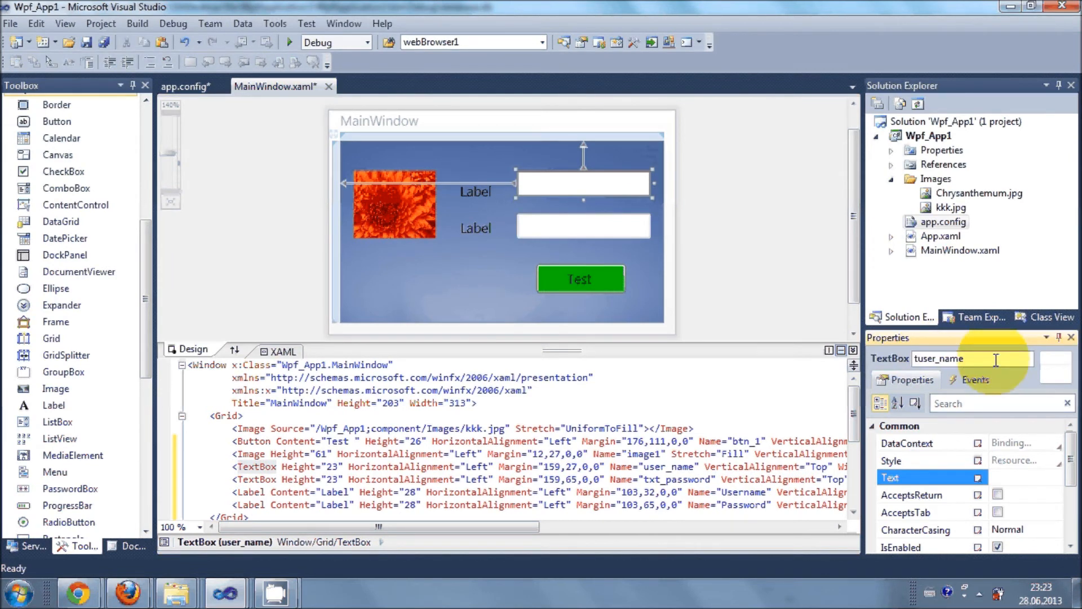
type("txt_user_name")
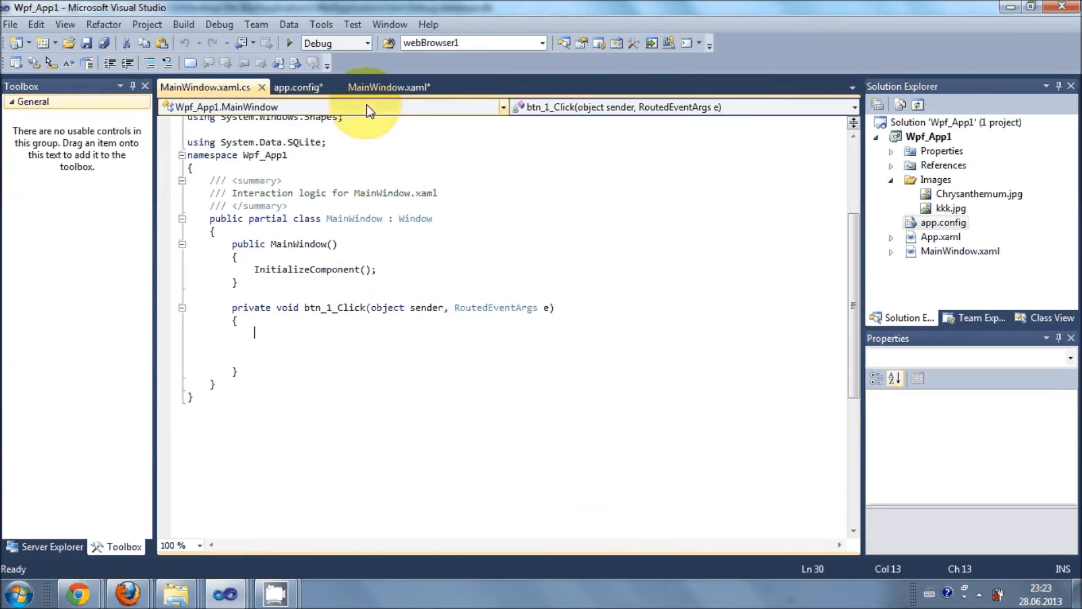
Set btn_1's Content property to Login.
left_click(388, 87)
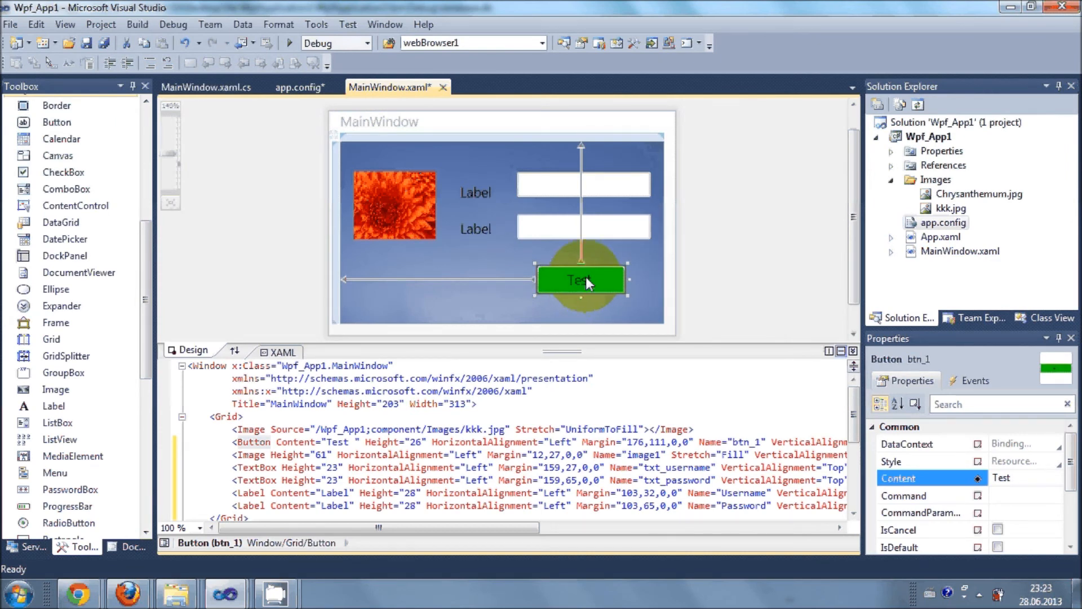
left_click(945, 360)
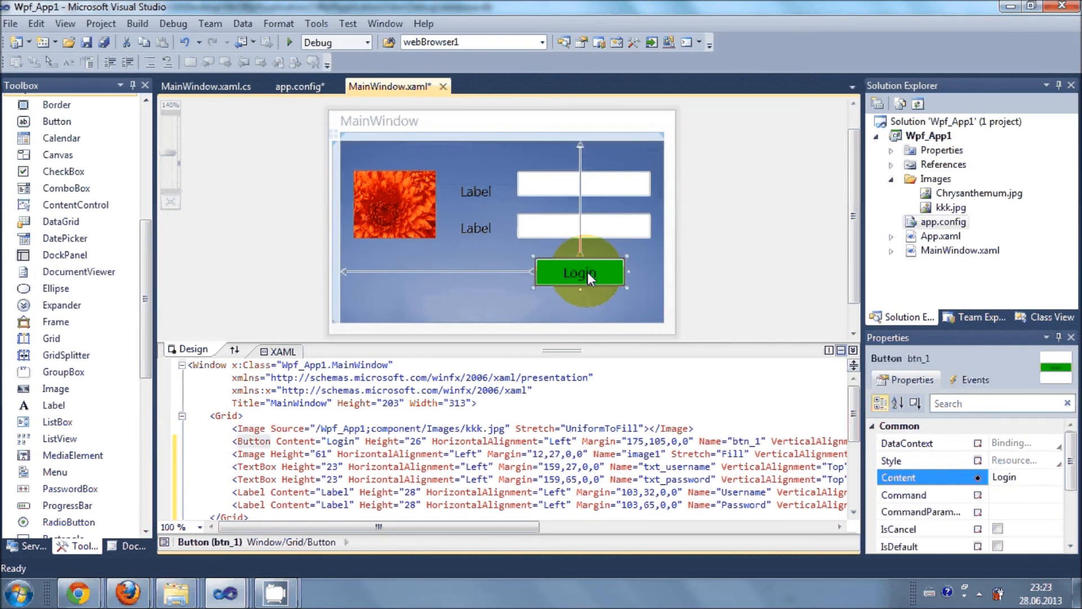
Generate the Login button's btn_1_Click handler and place the cursor inside the MainWindow class.
double_click(581, 273)
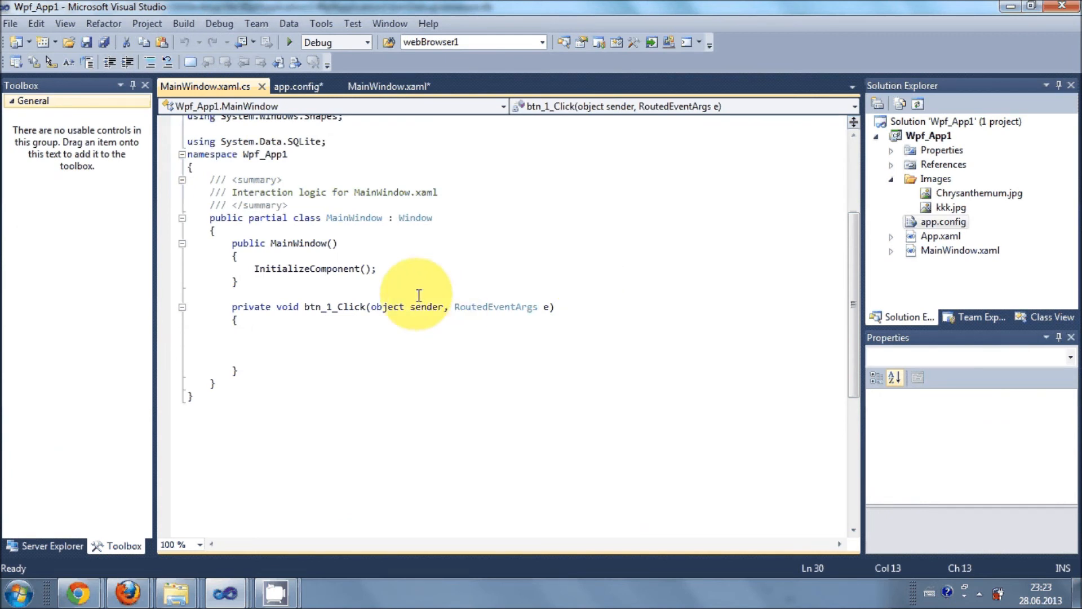
mouse_move(379, 279)
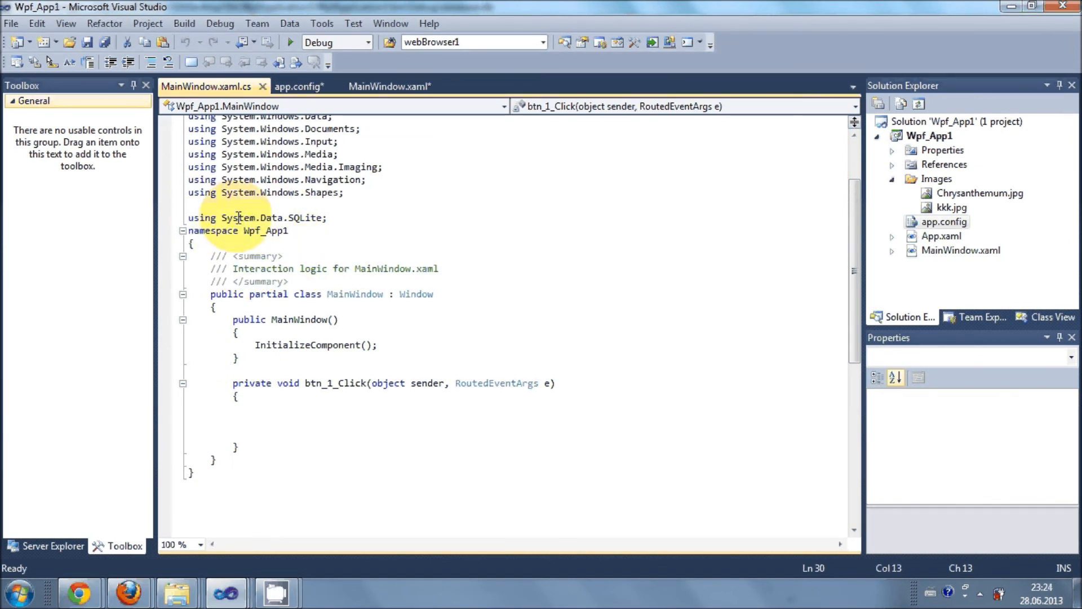
mouse_move(279, 218)
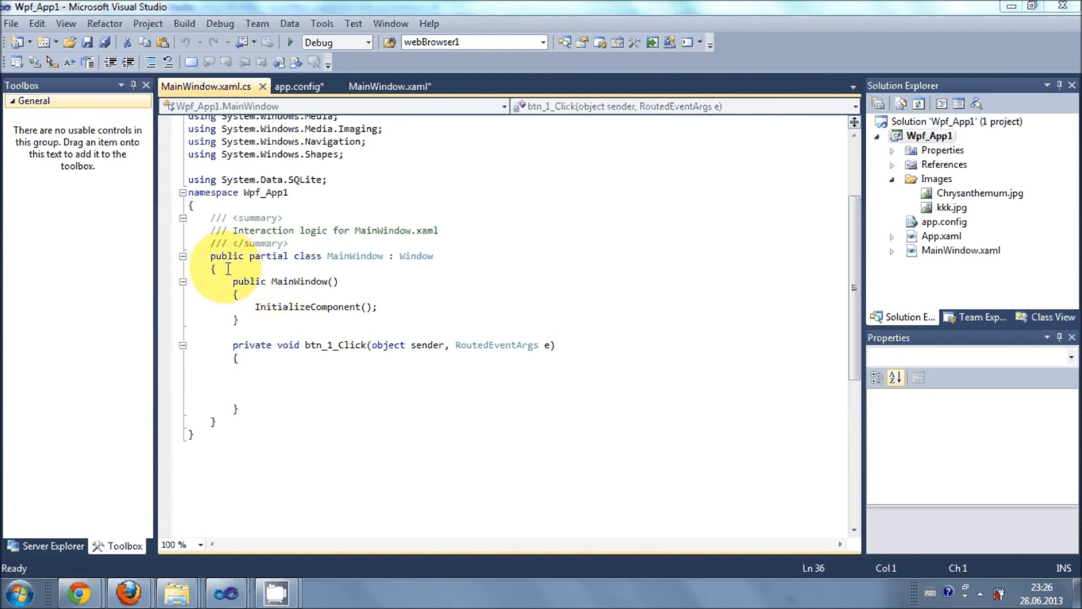
left_click(216, 269)
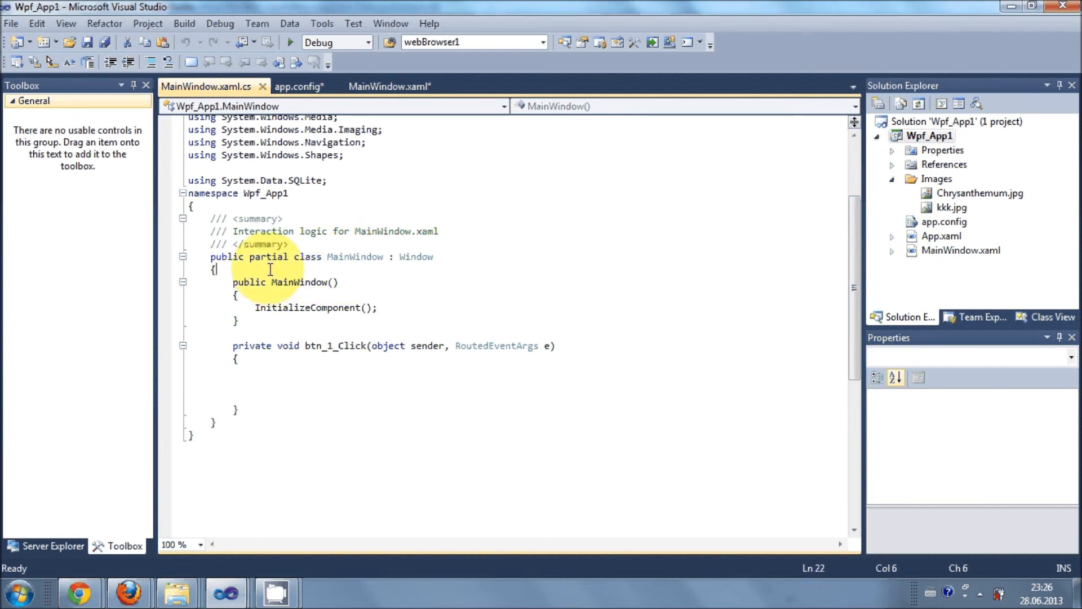
Declare dbConnectionString as @"Data Source=database.db;Version=3;" and zoom the editor to 150%.
key("Enter")
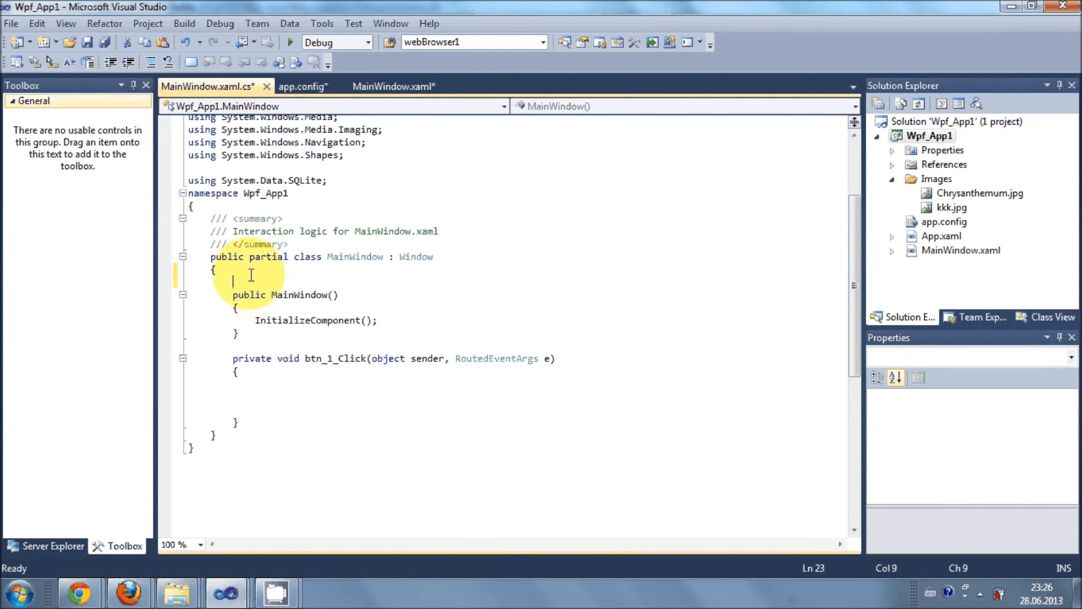
type("string dbConnectionString = @\"Data Source=database.db;Version=3;\";")
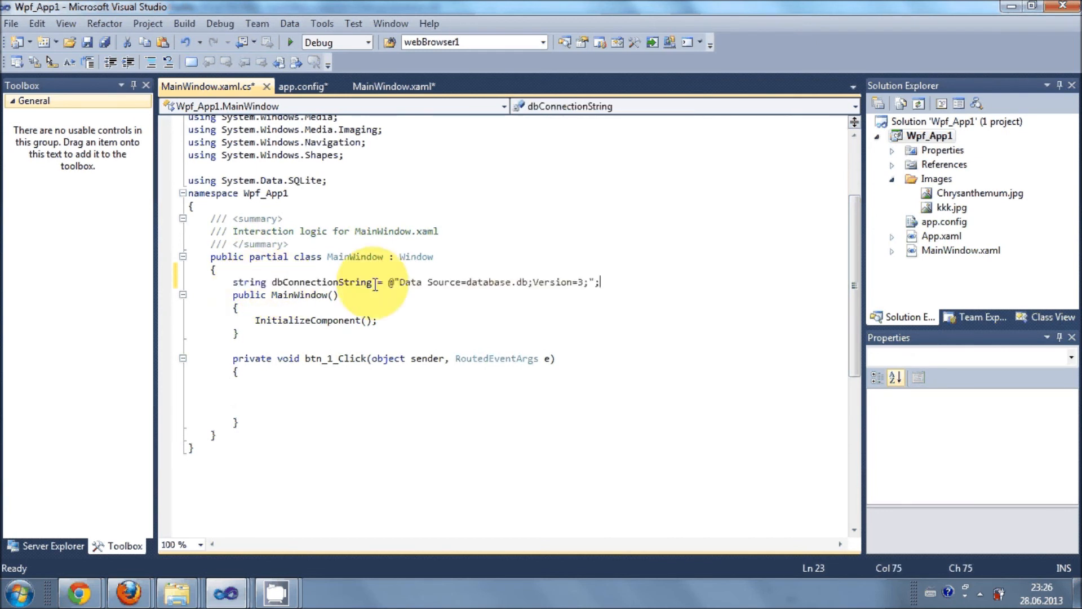
left_click(201, 544)
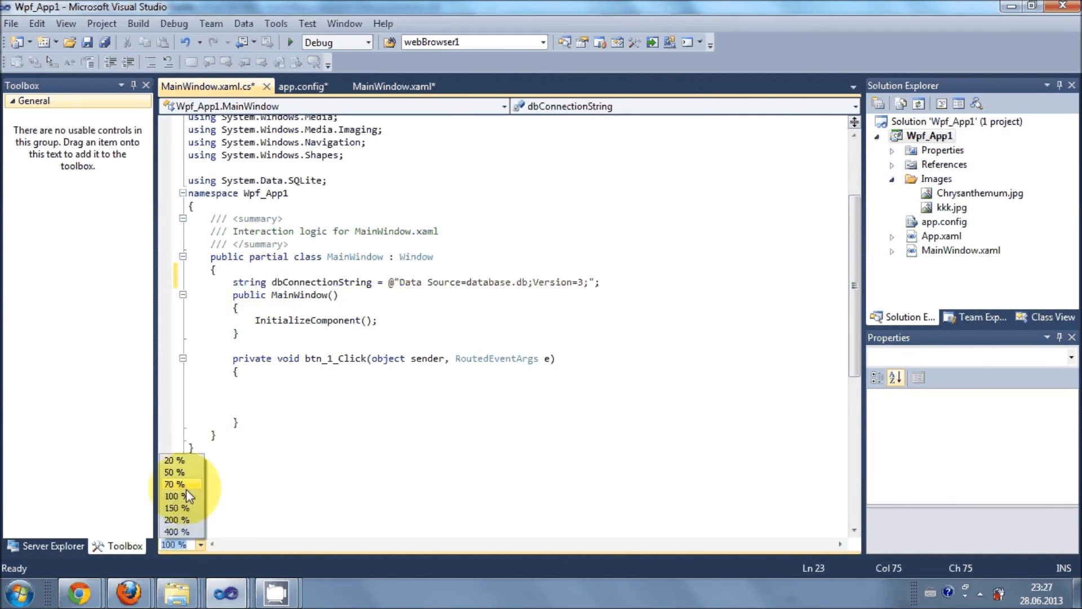
mouse_move(192, 510)
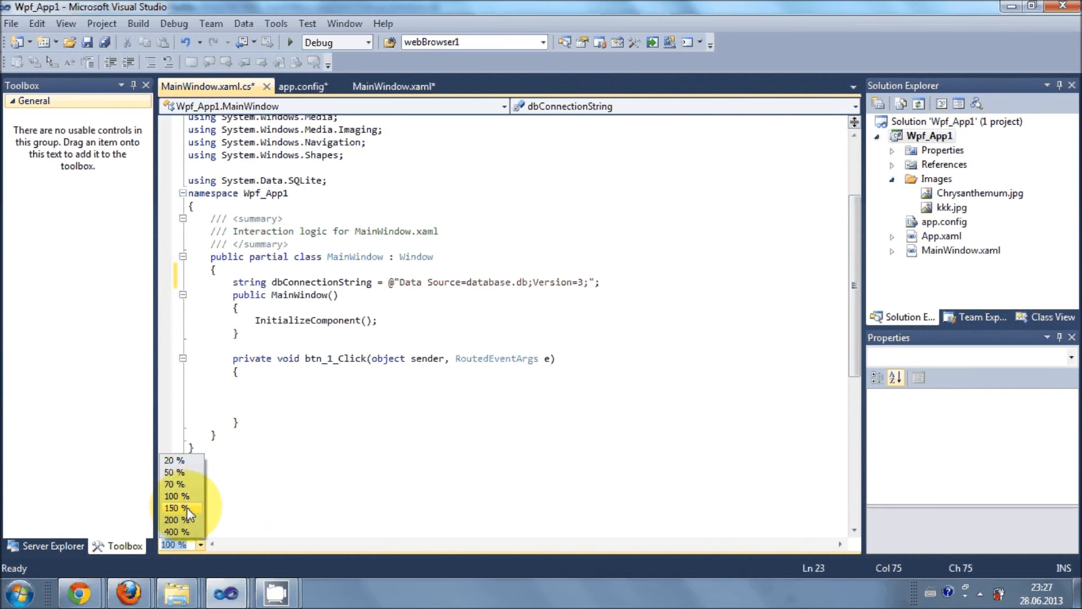
left_click(177, 508)
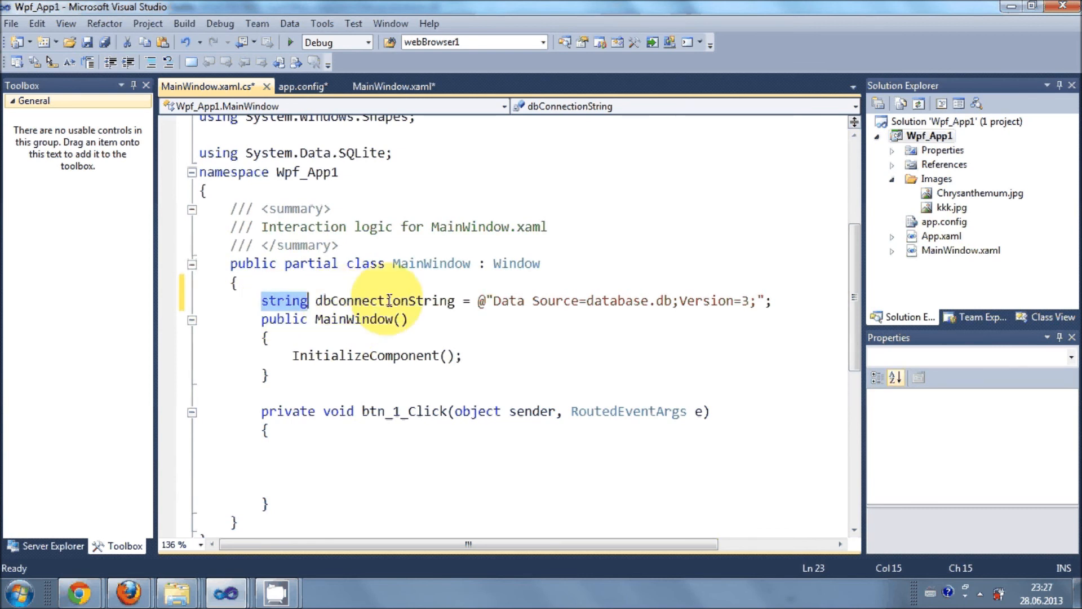
mouse_move(480, 300)
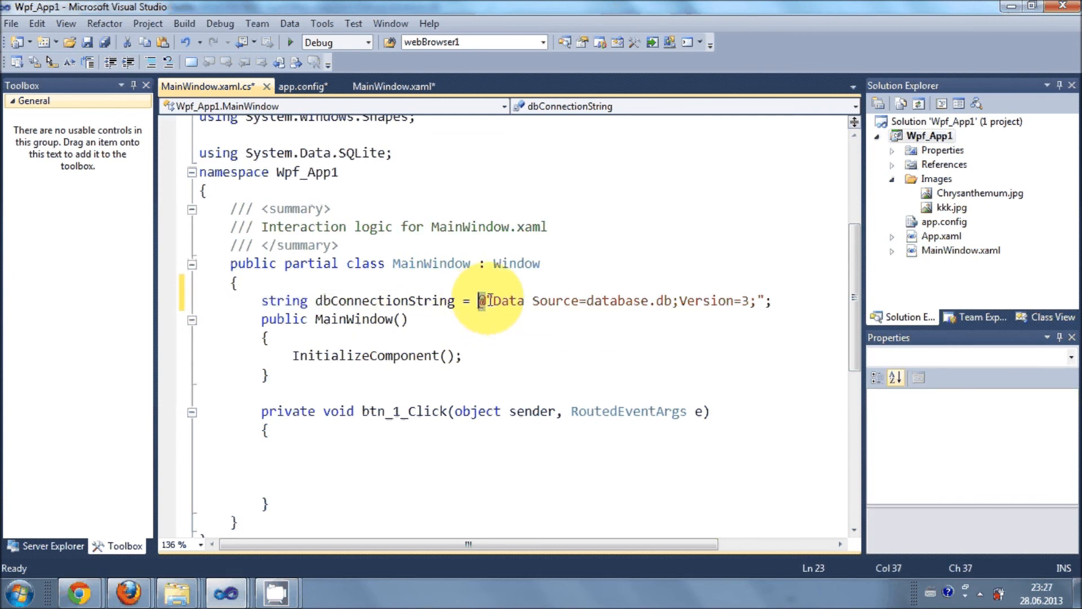
left_click(772, 301)
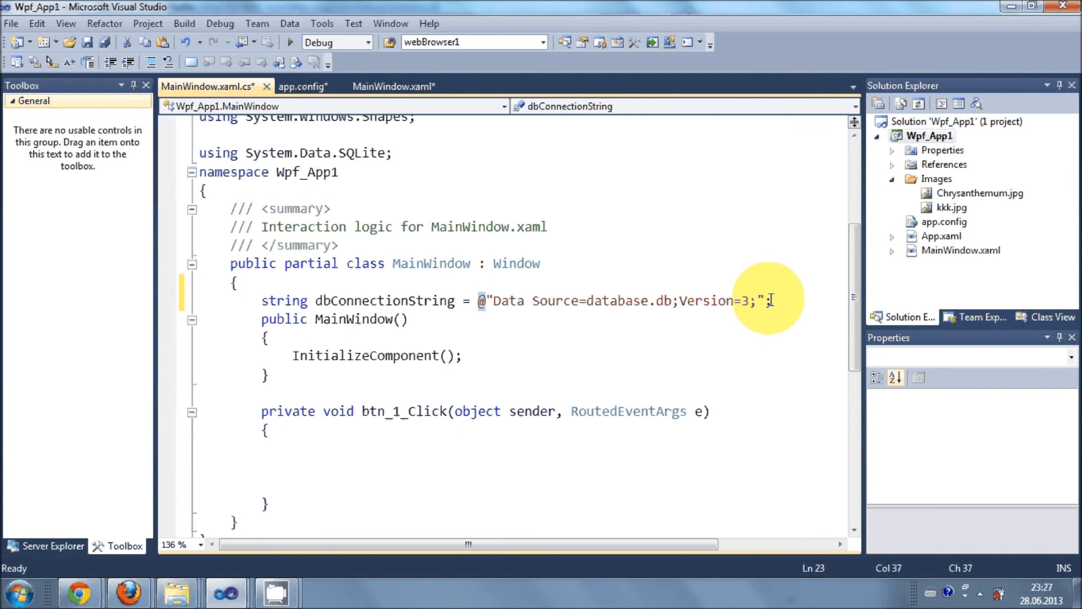
mouse_move(510, 302)
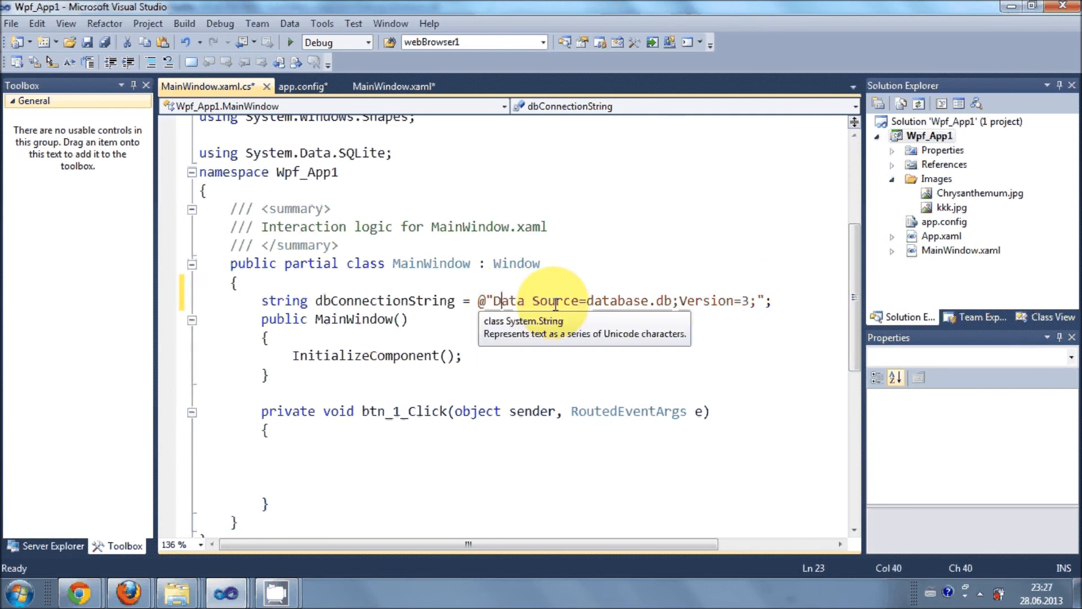
mouse_move(589, 306)
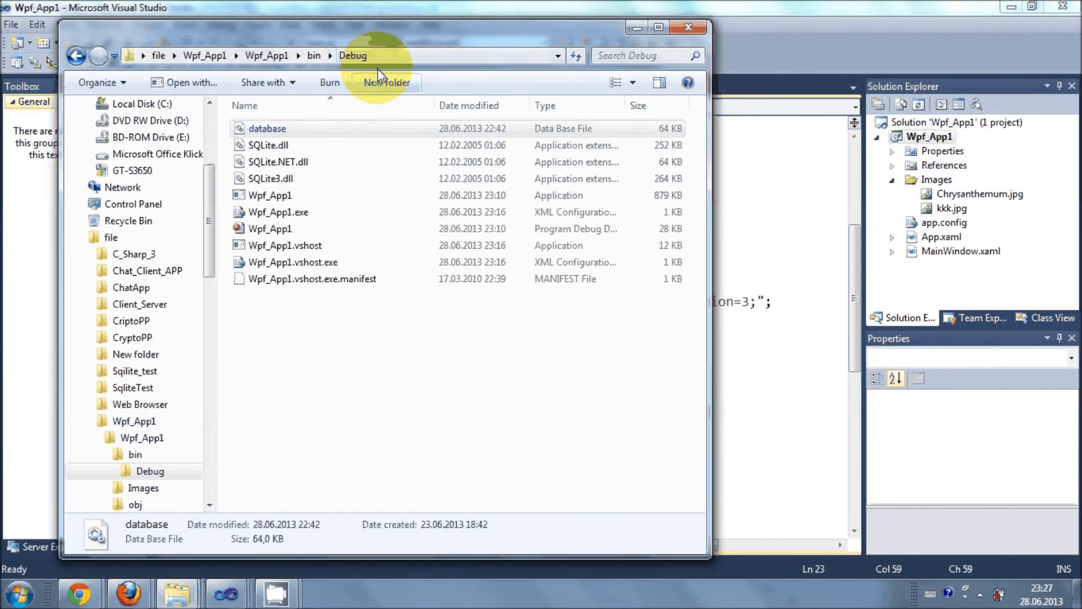
In Explorer, select the database file in bin\Debug and its Location text in Properties.
left_click(686, 26)
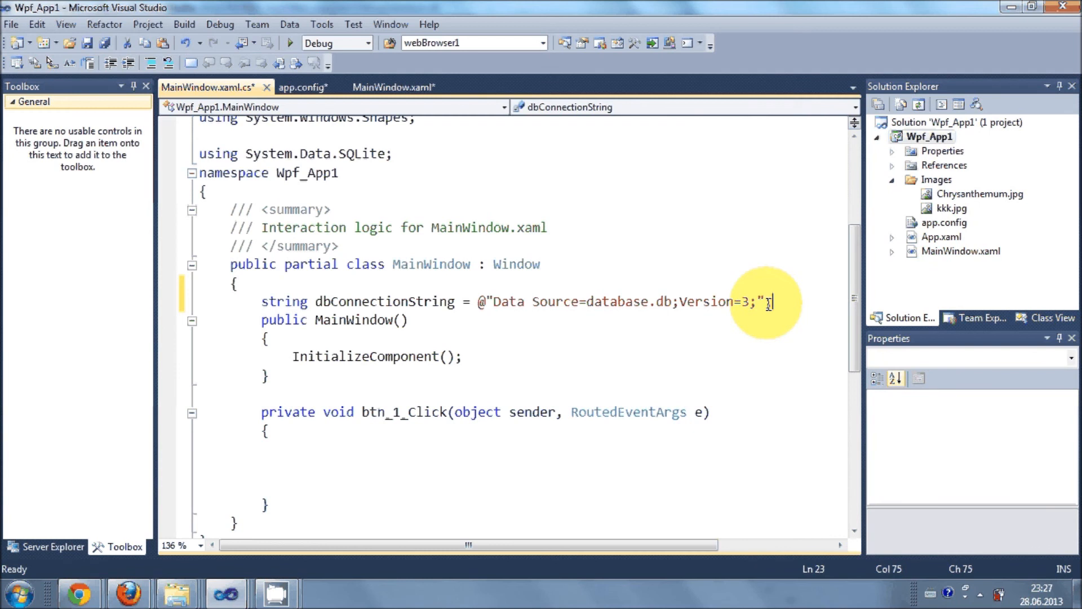
mouse_move(587, 302)
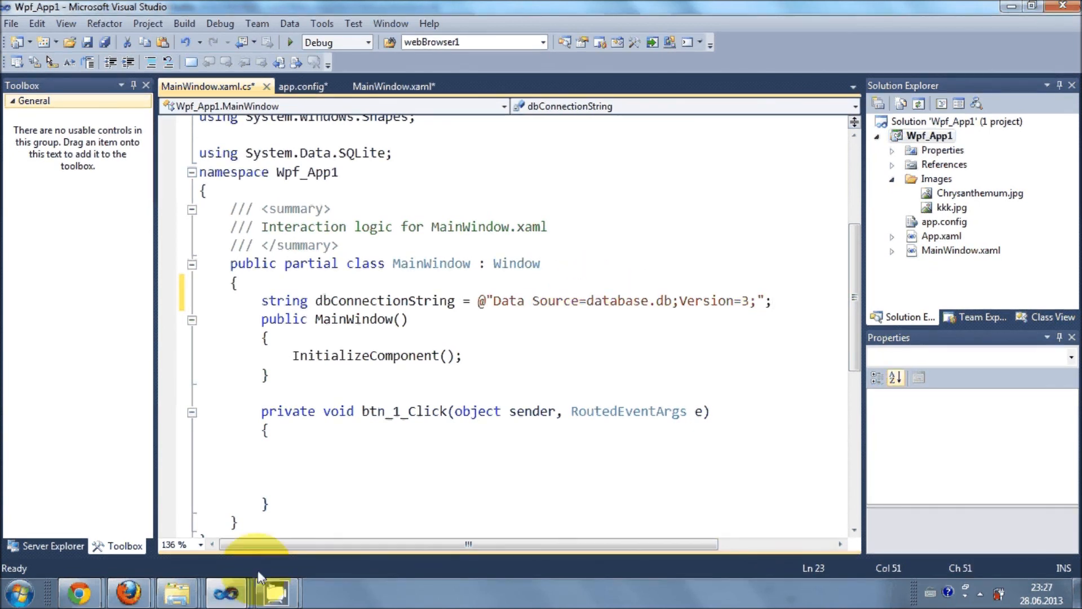
left_click(277, 592)
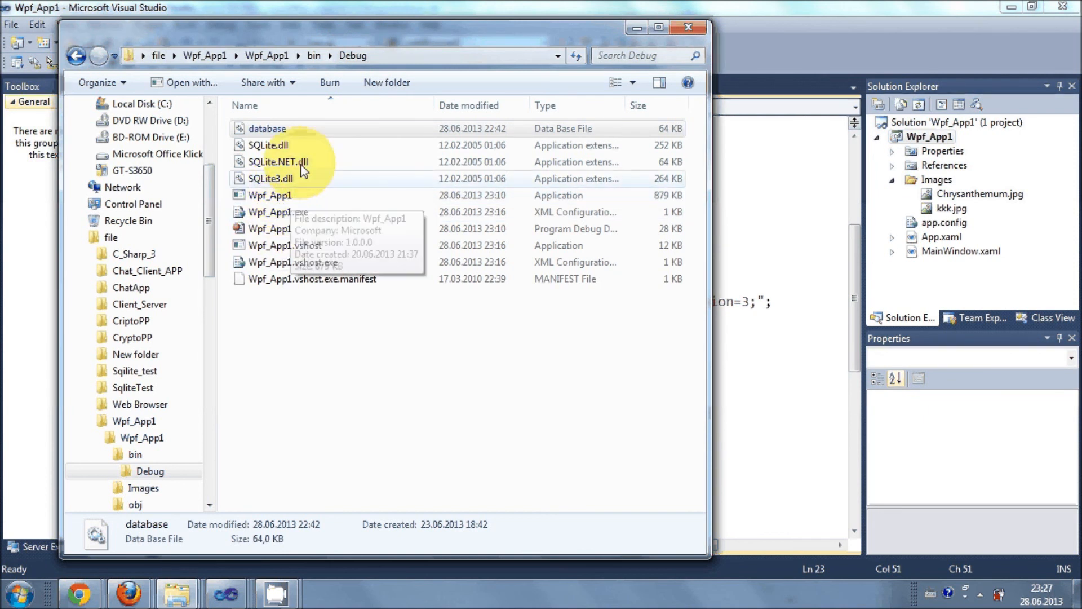
left_click(267, 128)
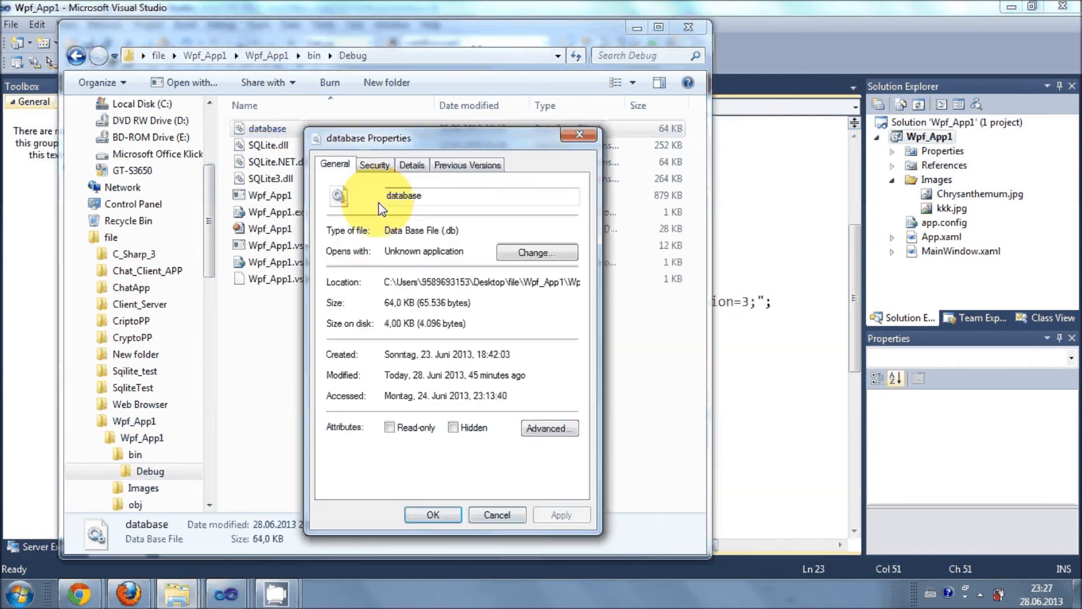
left_click(375, 165)
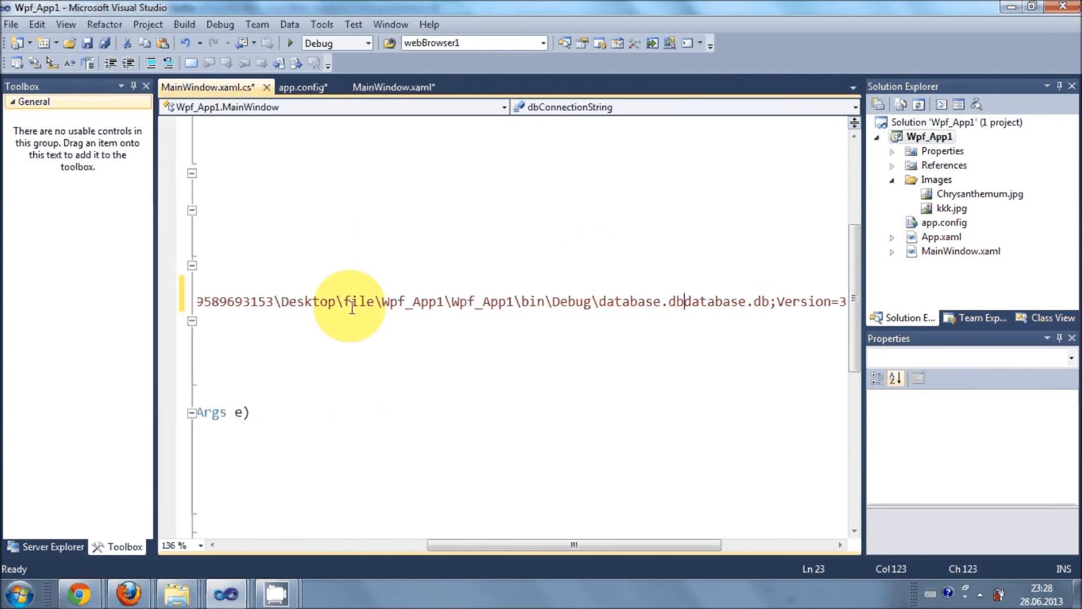
Add an extra backslash inside the pasted database path in the connection string.
left_click(598, 303)
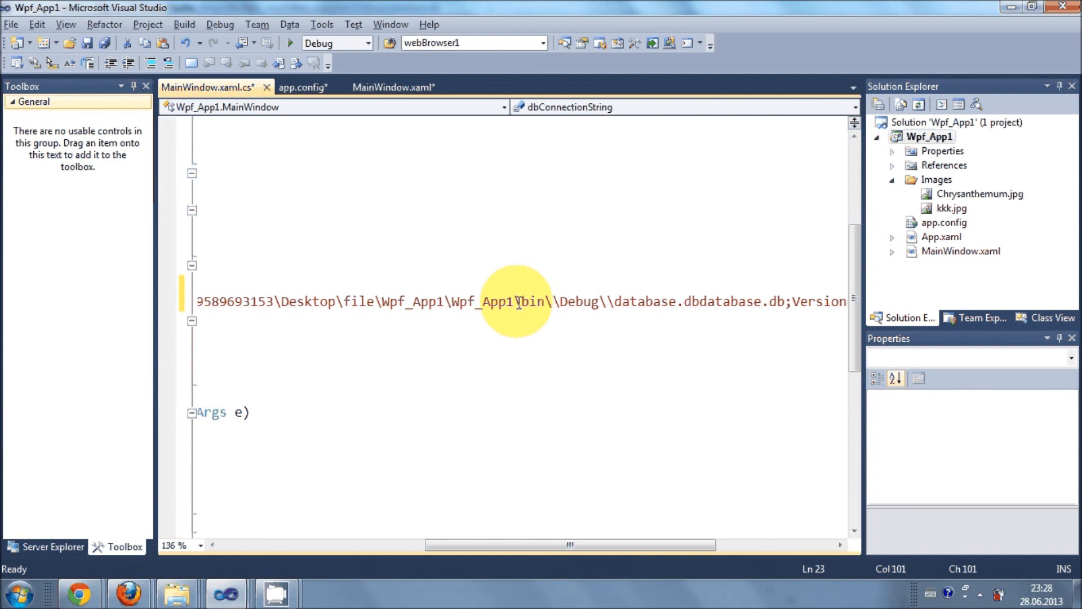
type("\\")
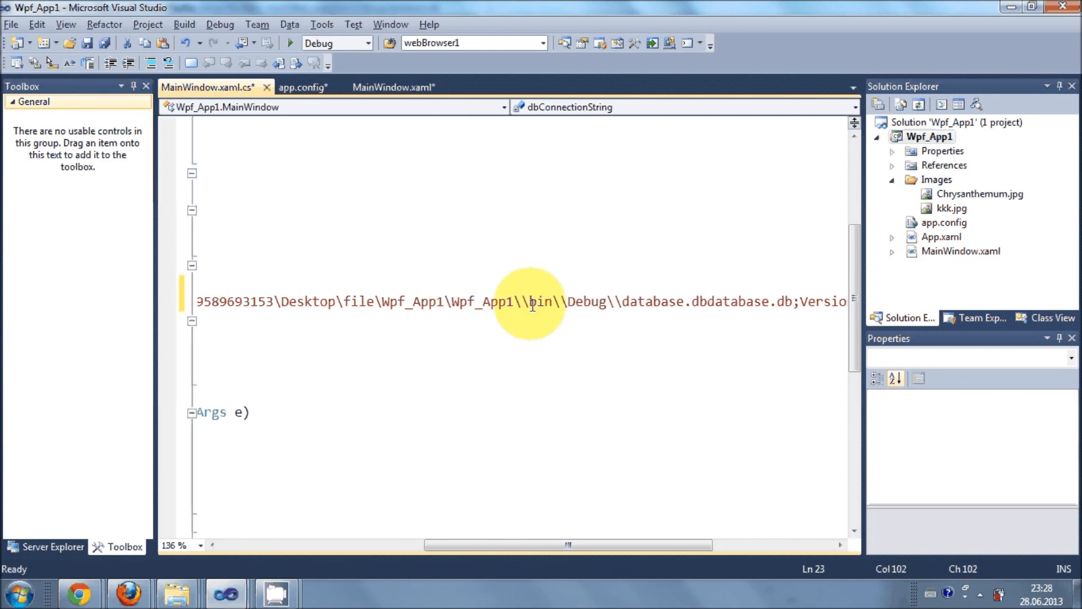